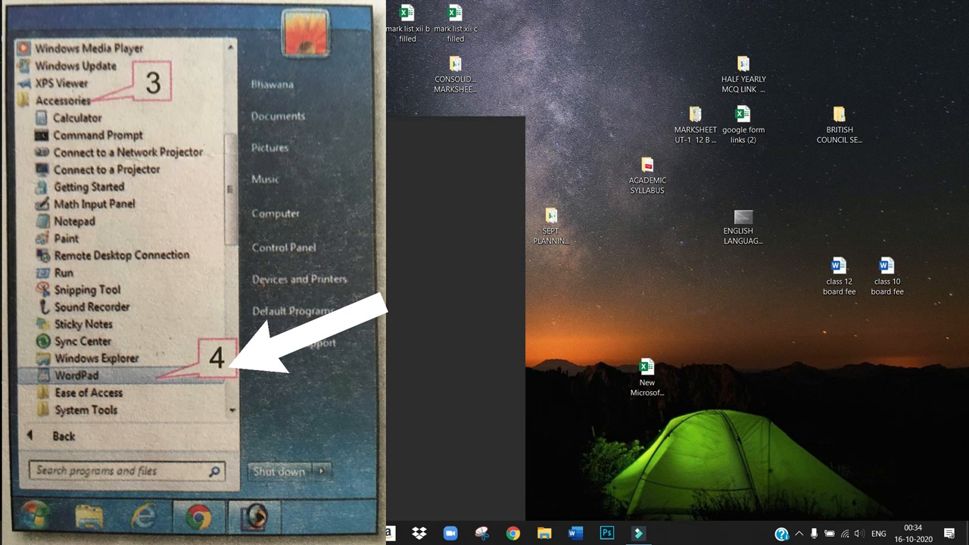
Step: Launch WordPad and place the insertion point on the new blank page
{"action": "left_click", "coordinate": [77, 375]}
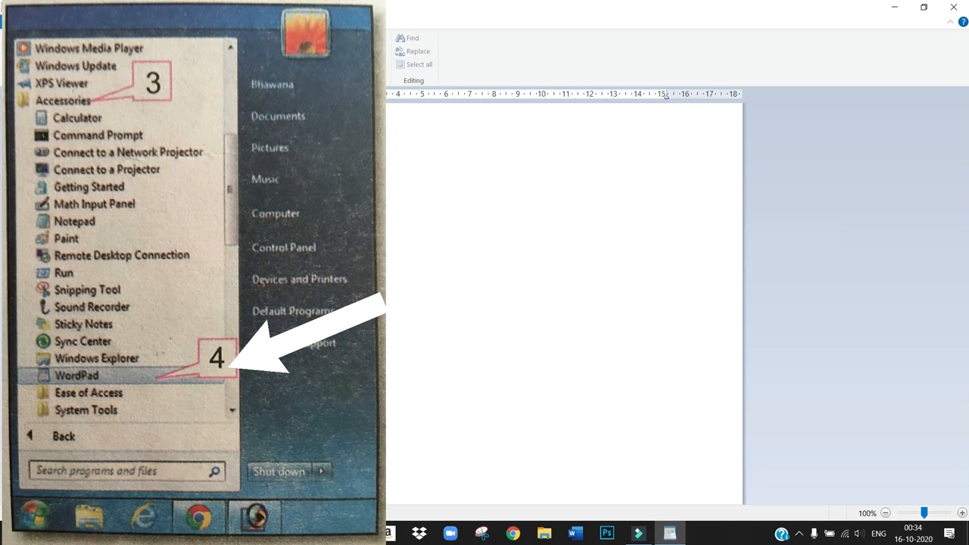
{"action": "left_click", "coordinate": [75, 376]}
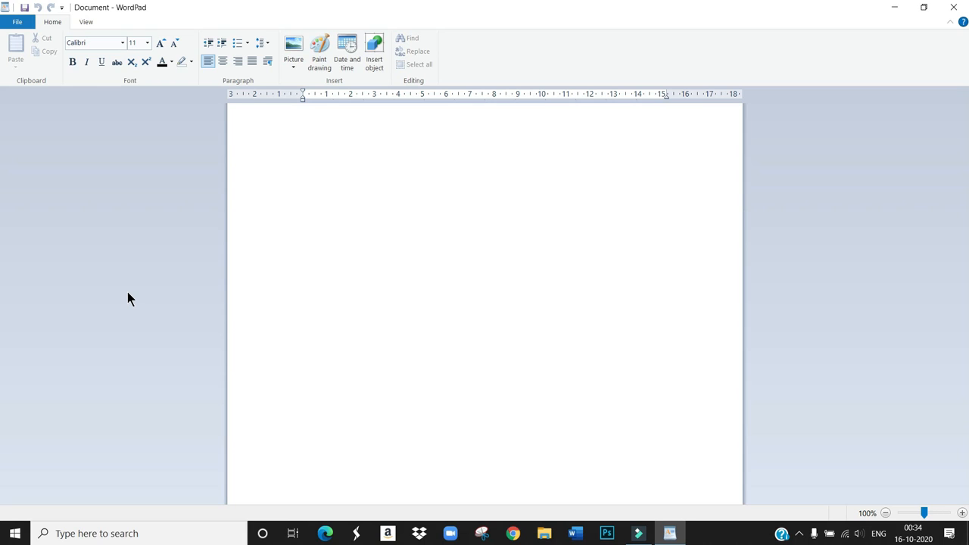
{"action": "left_click", "coordinate": [303, 115]}
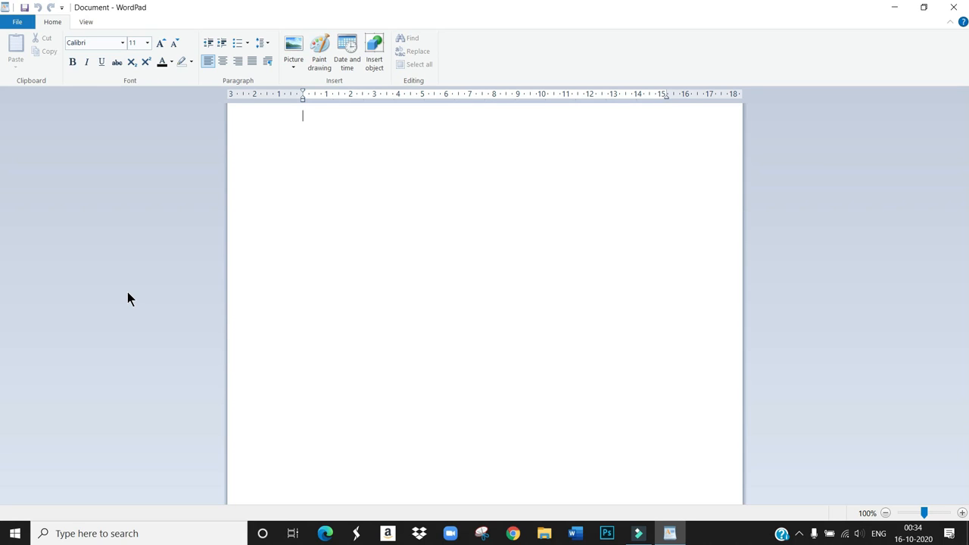
{"action": "mouse_move", "coordinate": [127, 294]}
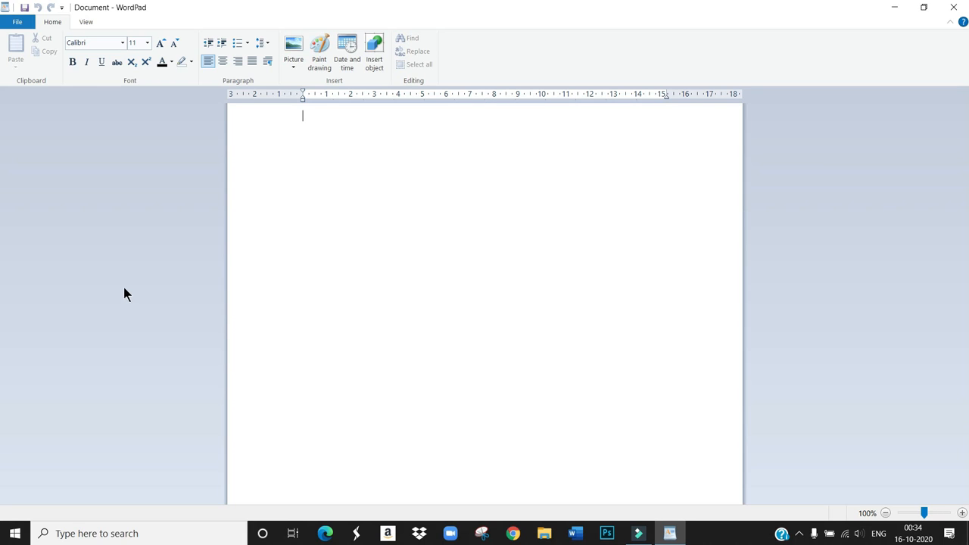
{"action": "mouse_move", "coordinate": [419, 274]}
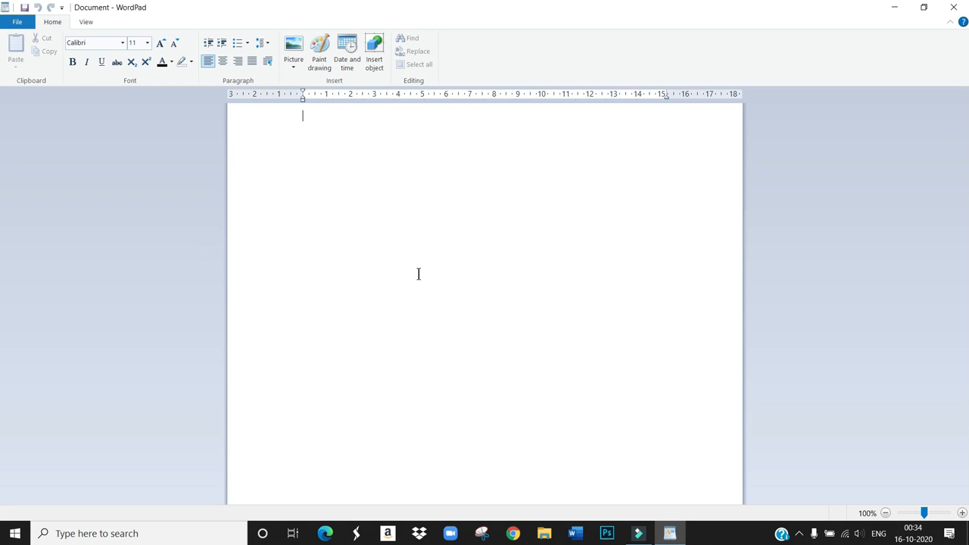
{"action": "mouse_move", "coordinate": [303, 235]}
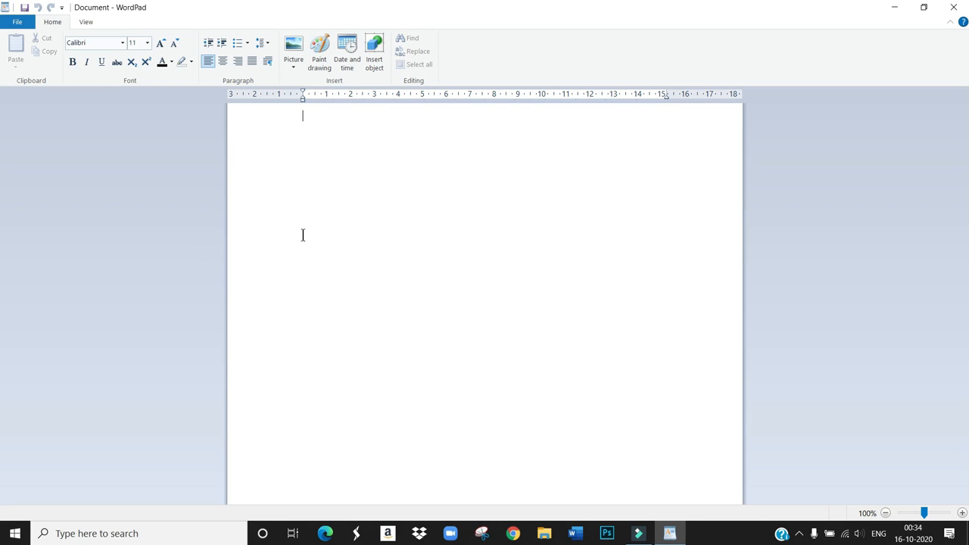
{"action": "mouse_move", "coordinate": [329, 218]}
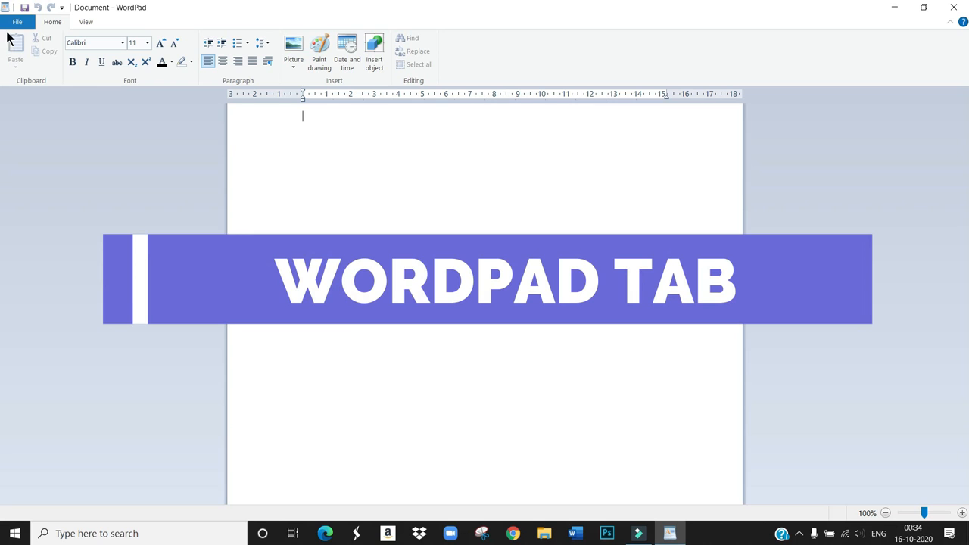
{"action": "mouse_move", "coordinate": [17, 21]}
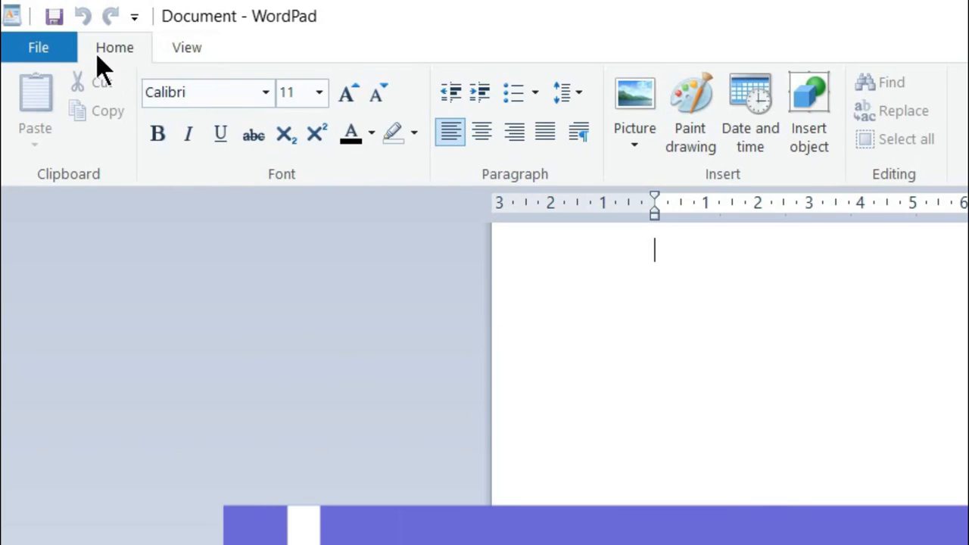
{"action": "mouse_move", "coordinate": [159, 72]}
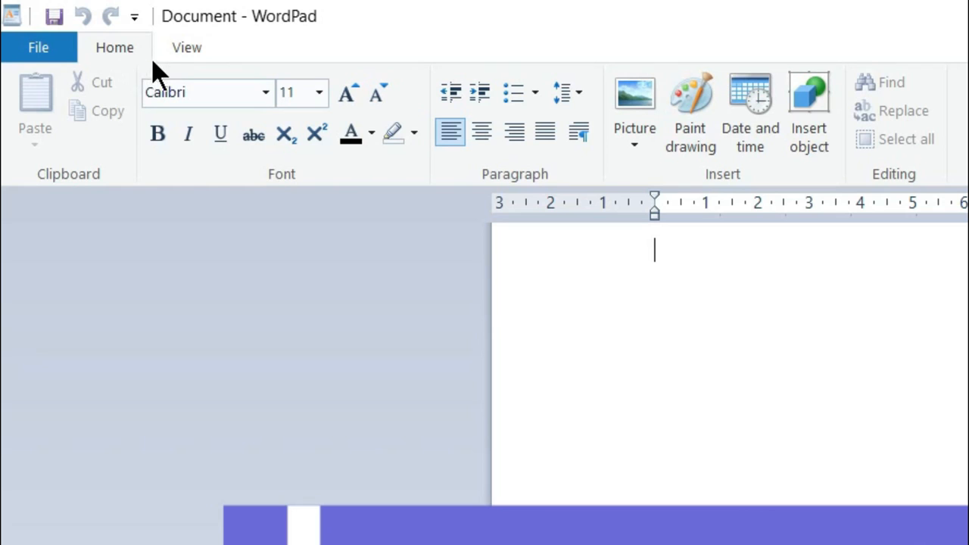
{"action": "mouse_move", "coordinate": [346, 93]}
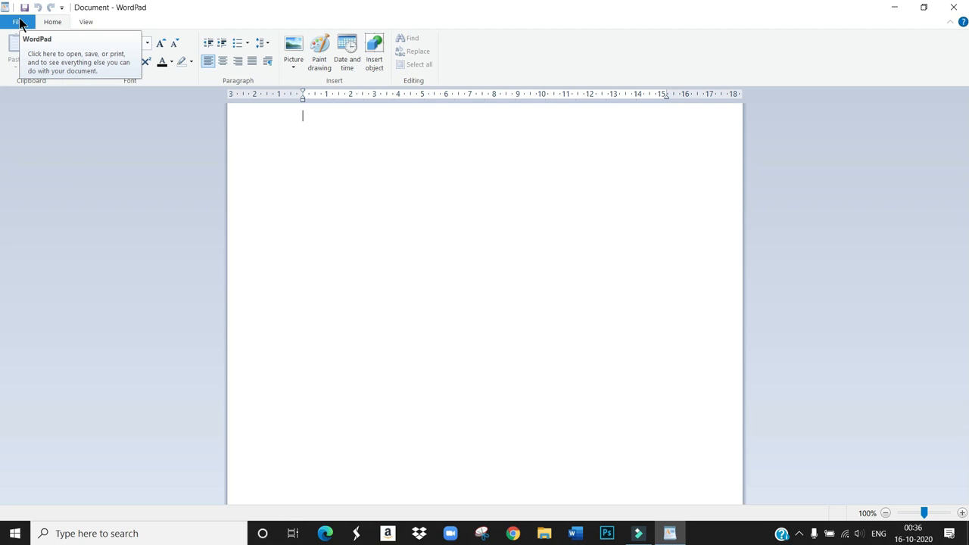
{"action": "left_click", "coordinate": [19, 21]}
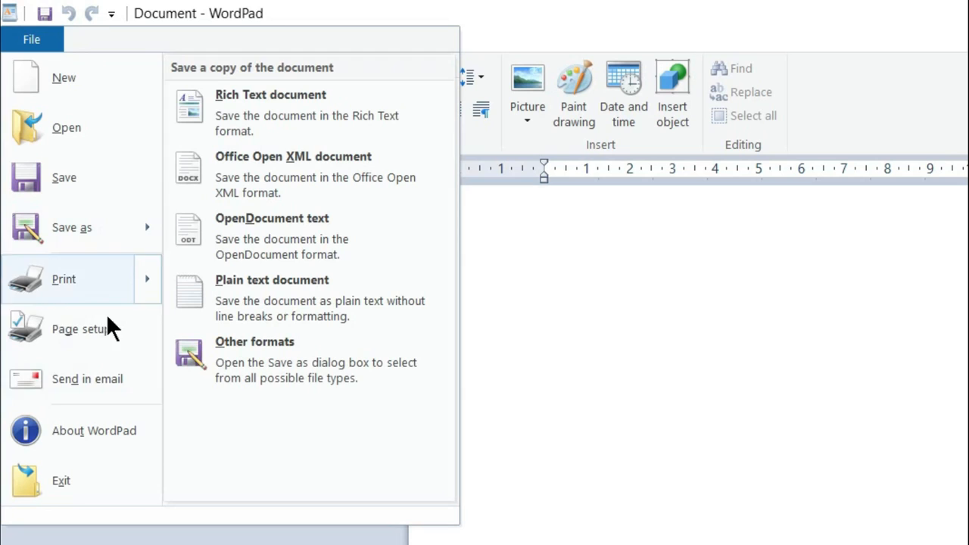
{"action": "mouse_move", "coordinate": [49, 190]}
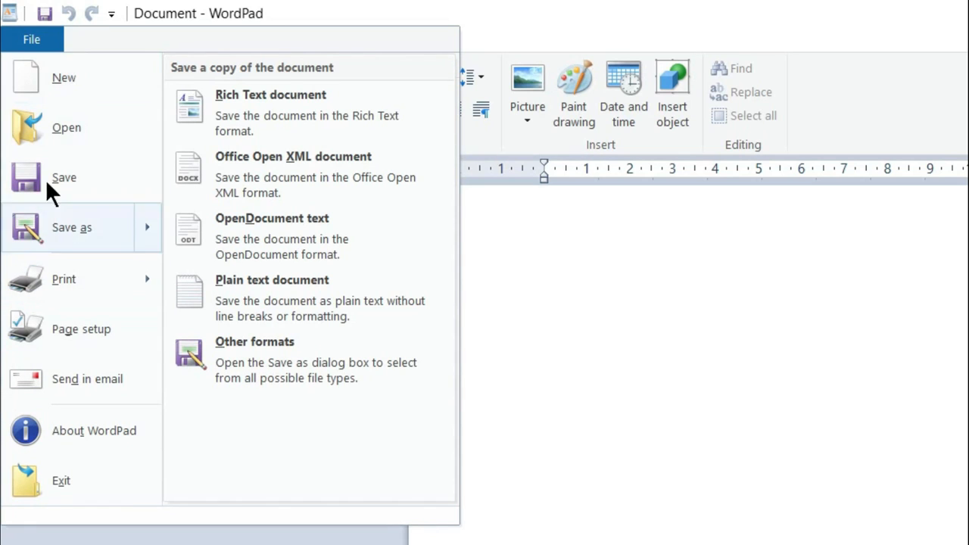
{"action": "mouse_move", "coordinate": [83, 83]}
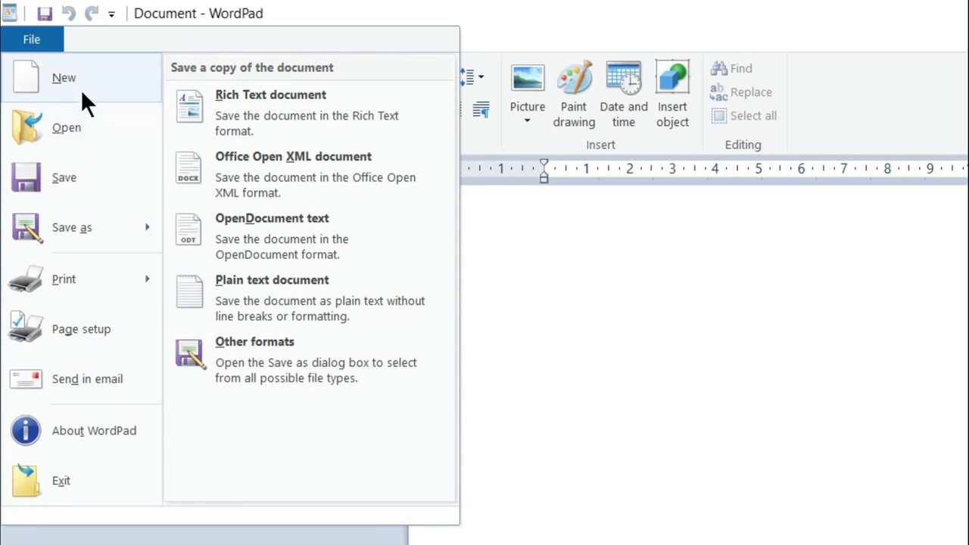
{"action": "mouse_move", "coordinate": [640, 420]}
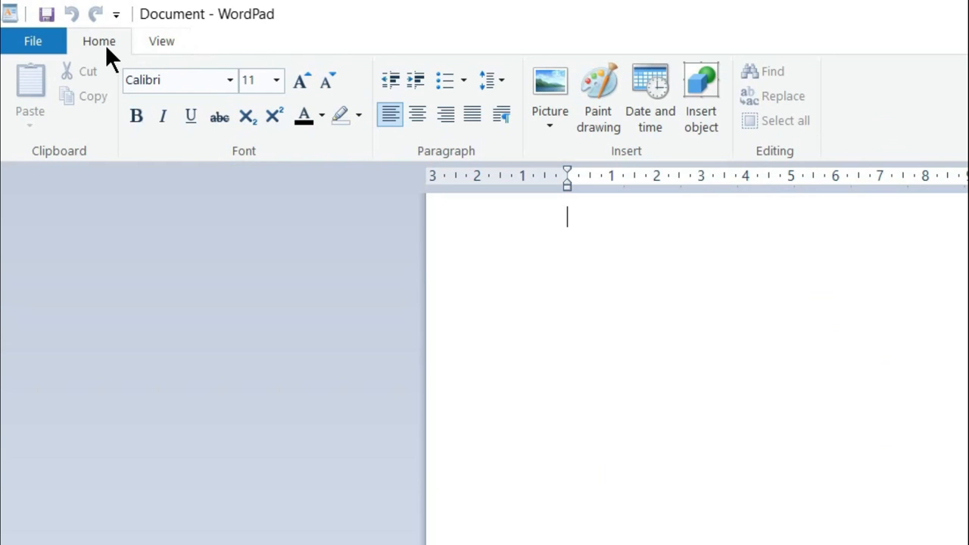
{"action": "mouse_move", "coordinate": [106, 53]}
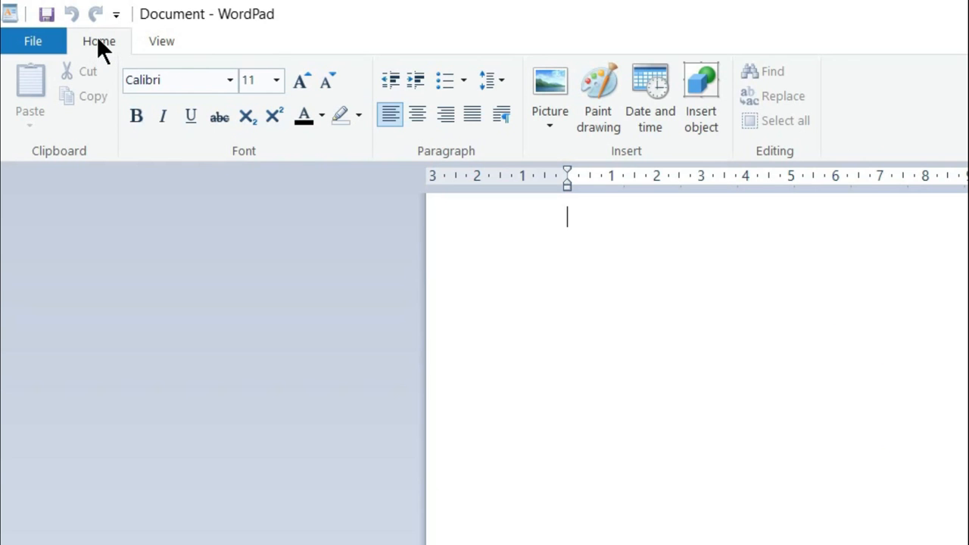
{"action": "mouse_move", "coordinate": [160, 41]}
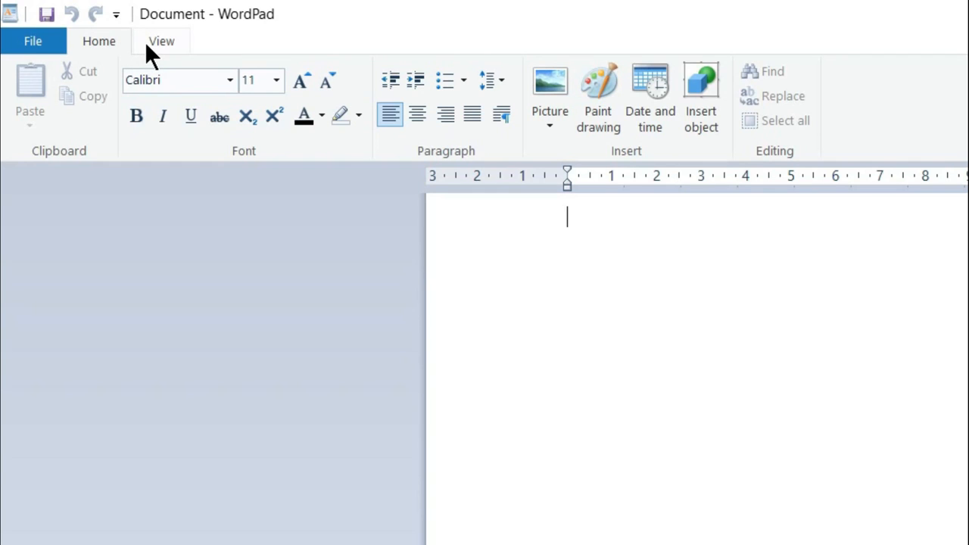
{"action": "mouse_move", "coordinate": [156, 175]}
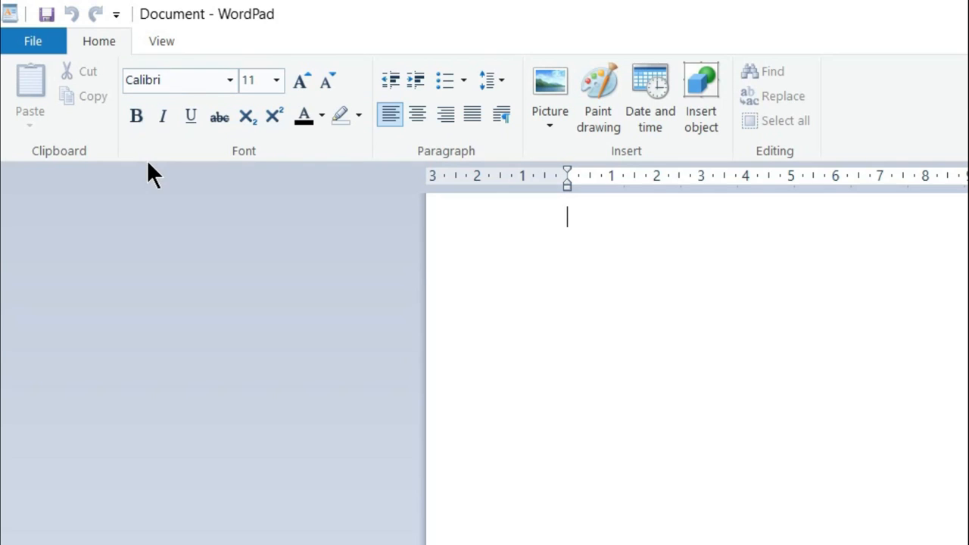
{"action": "mouse_move", "coordinate": [740, 113]}
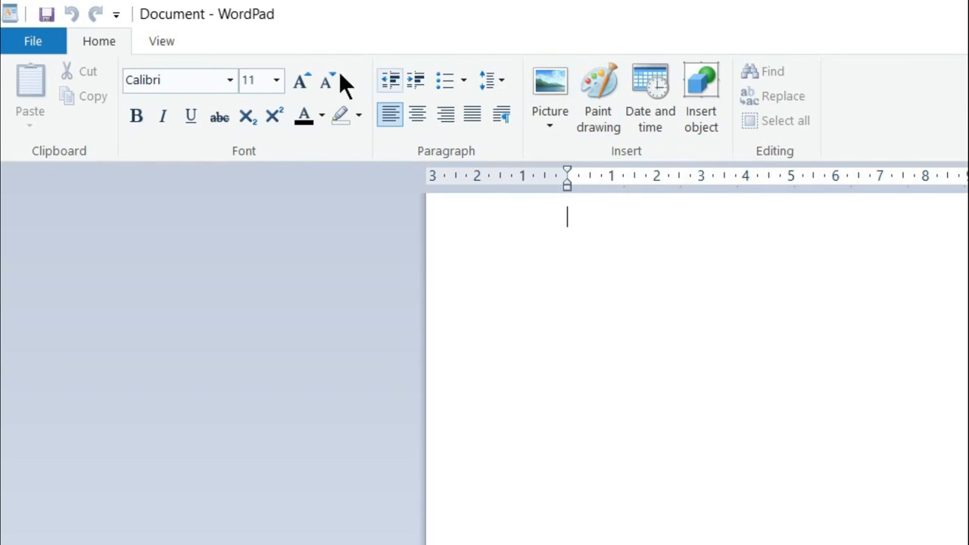
{"action": "mouse_move", "coordinate": [318, 91]}
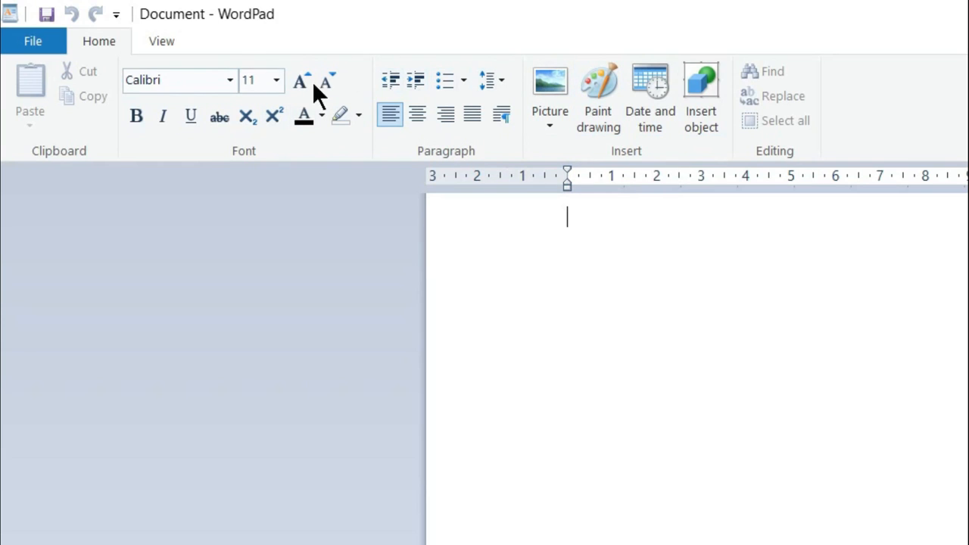
{"action": "mouse_move", "coordinate": [114, 109]}
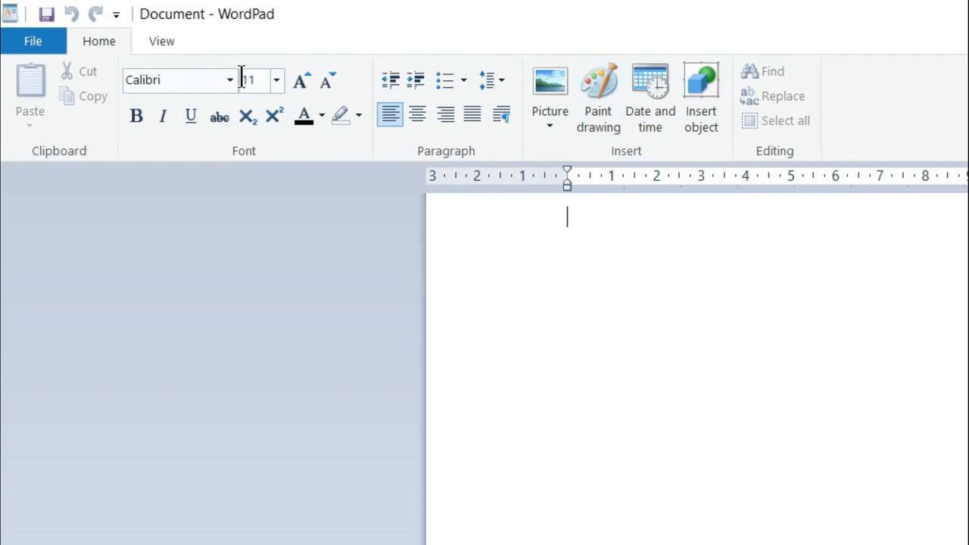
{"action": "mouse_move", "coordinate": [117, 103]}
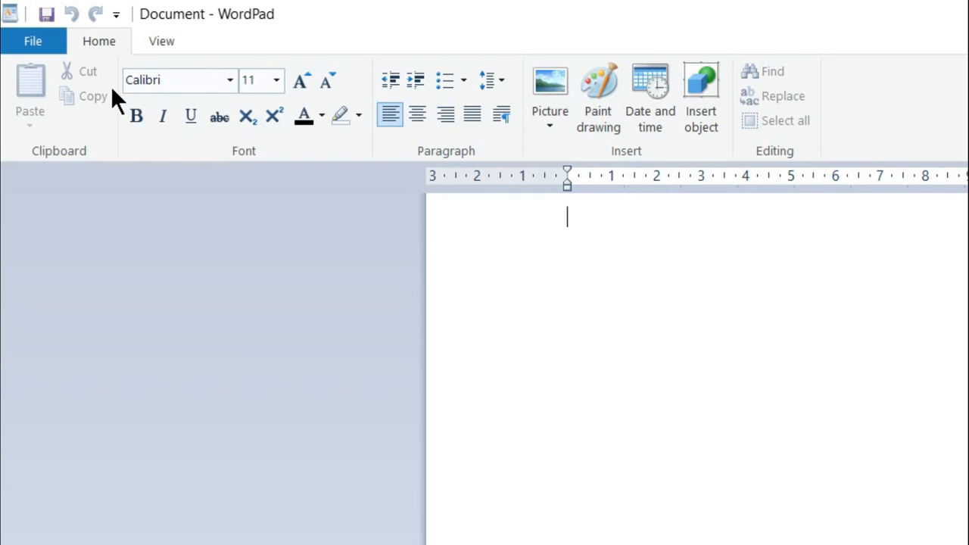
{"action": "mouse_move", "coordinate": [219, 116]}
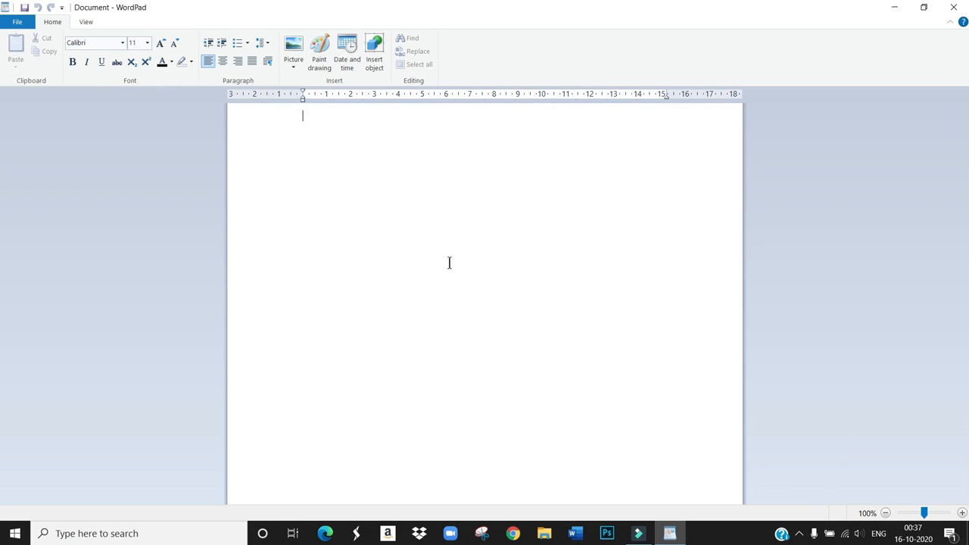
{"action": "mouse_move", "coordinate": [419, 239]}
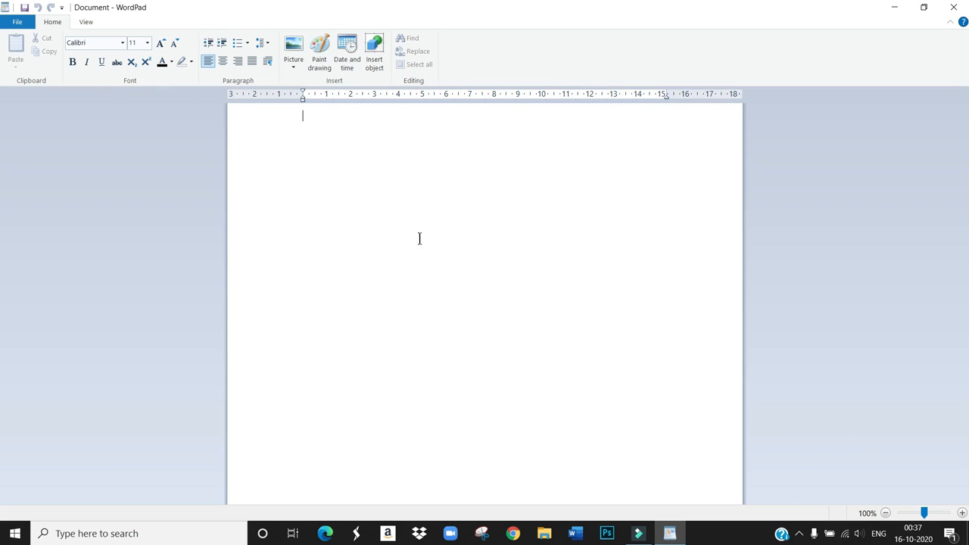
{"action": "mouse_move", "coordinate": [417, 281]}
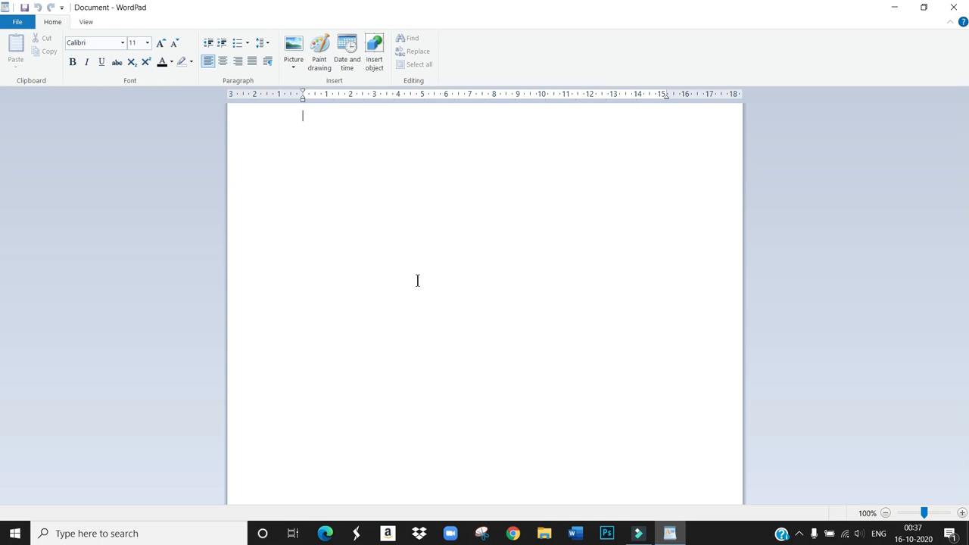
{"action": "mouse_move", "coordinate": [392, 281]}
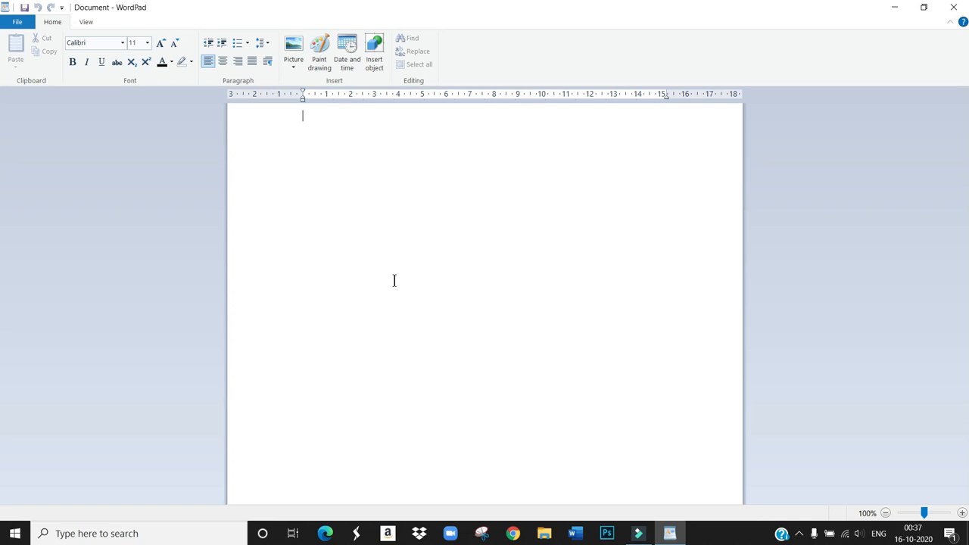
{"action": "mouse_move", "coordinate": [365, 200]}
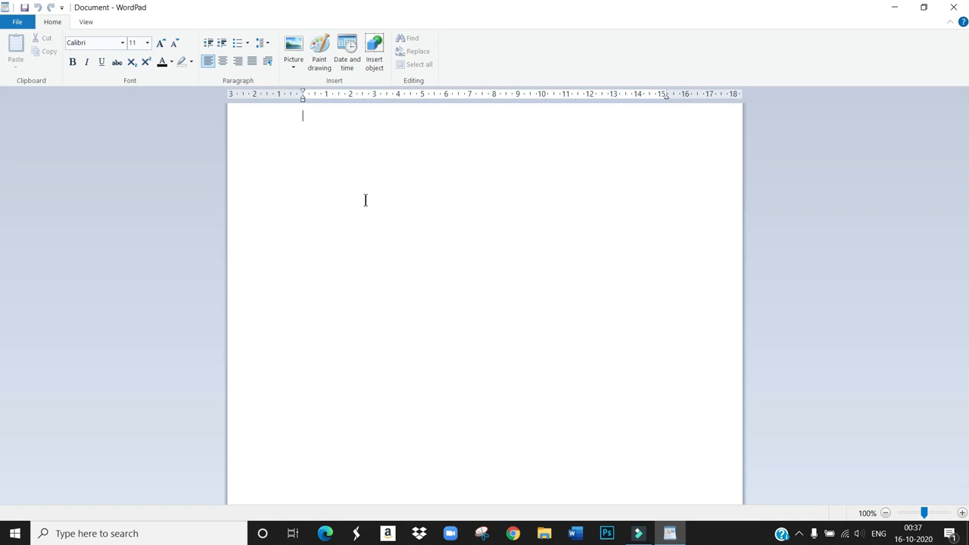
{"action": "mouse_move", "coordinate": [280, 249]}
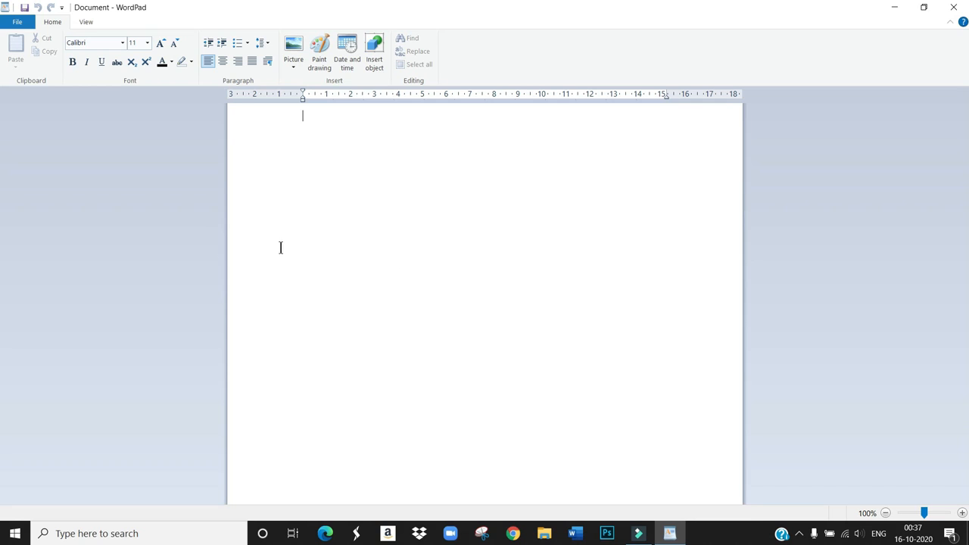
{"action": "mouse_move", "coordinate": [302, 114]}
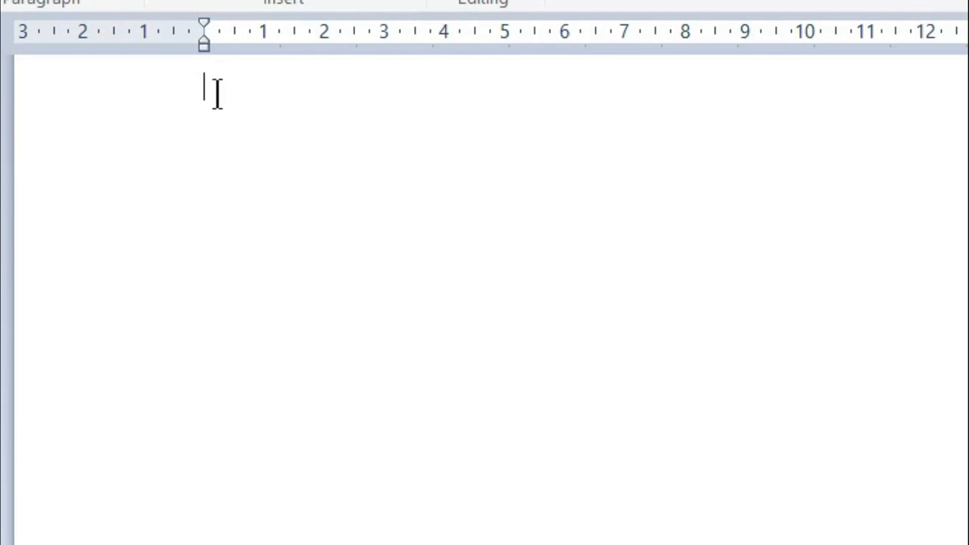
{"action": "mouse_move", "coordinate": [196, 102]}
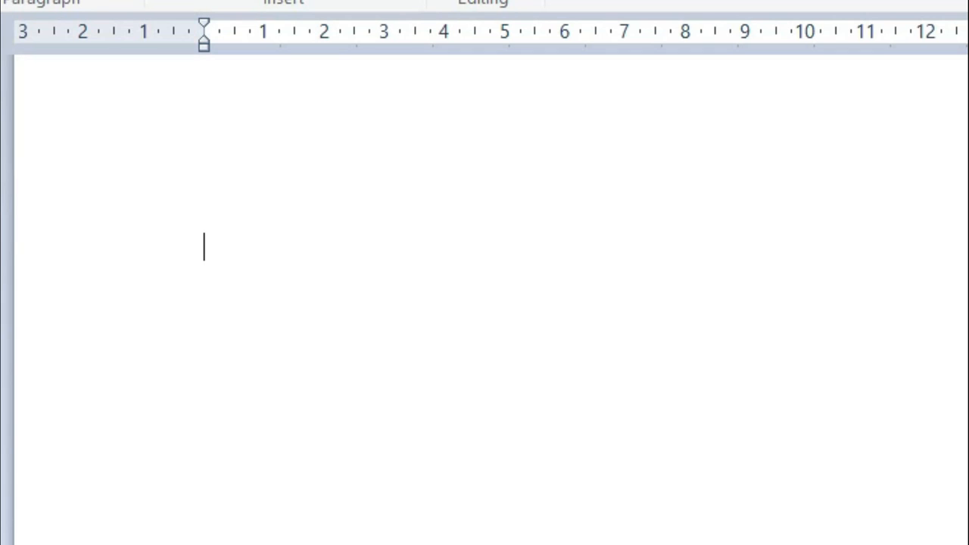
{"action": "mouse_move", "coordinate": [180, 284]}
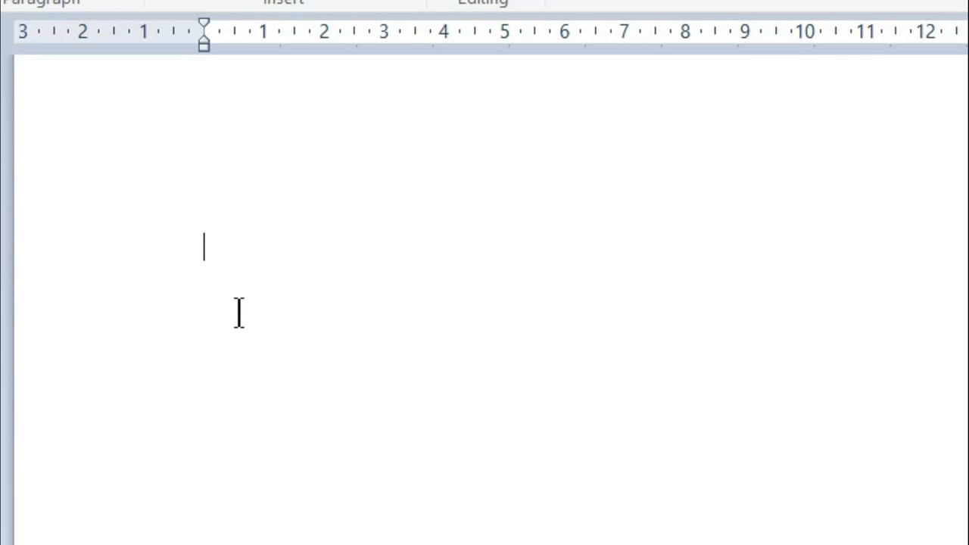
{"action": "mouse_move", "coordinate": [231, 325]}
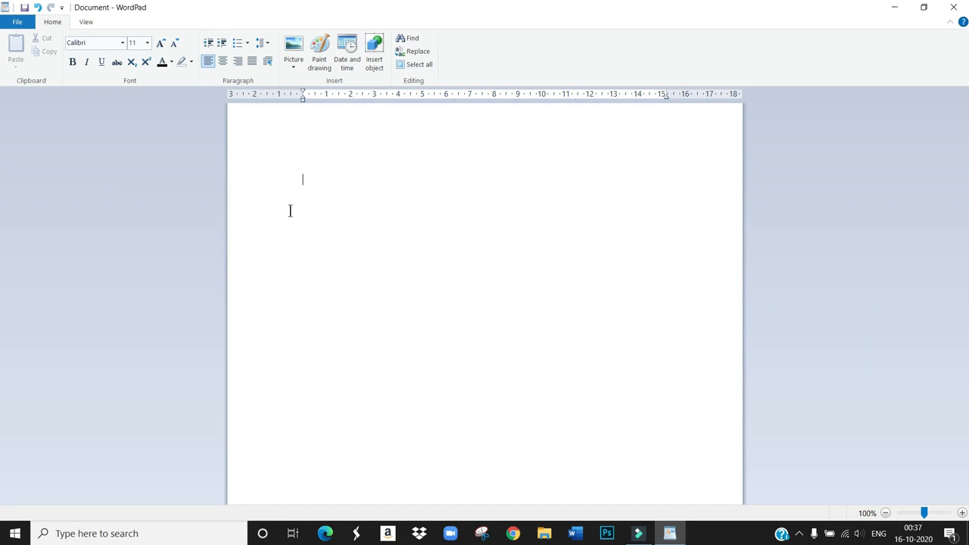
{"action": "mouse_move", "coordinate": [316, 197]}
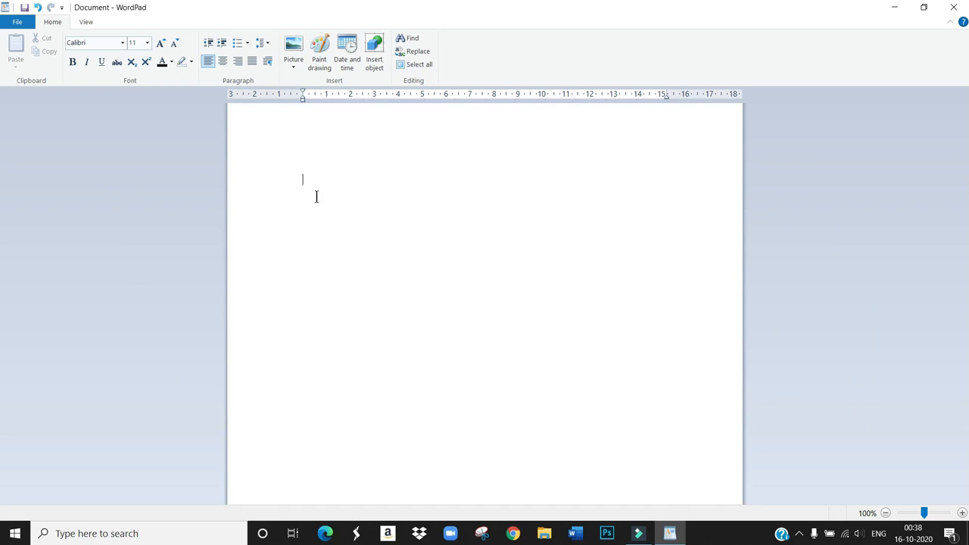
{"action": "mouse_move", "coordinate": [335, 195]}
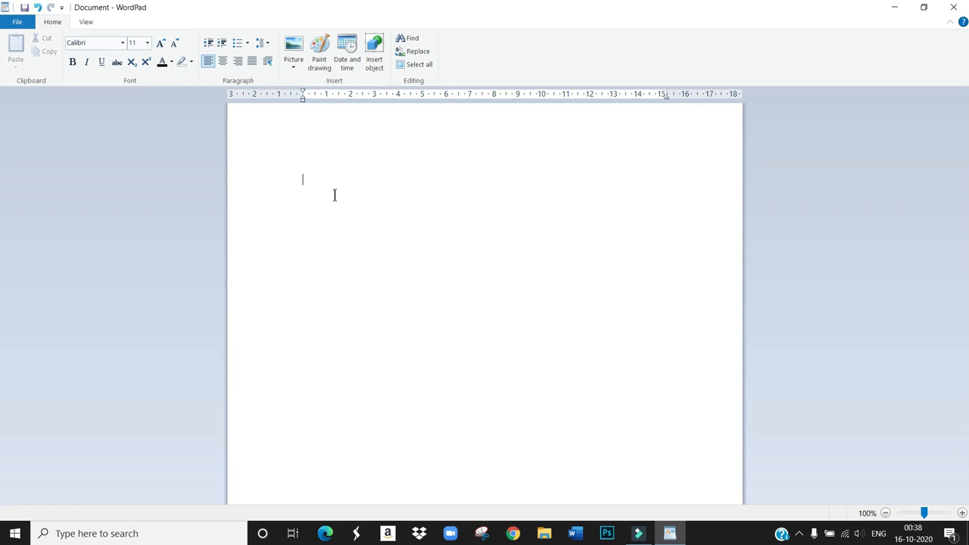
{"action": "mouse_move", "coordinate": [297, 195]}
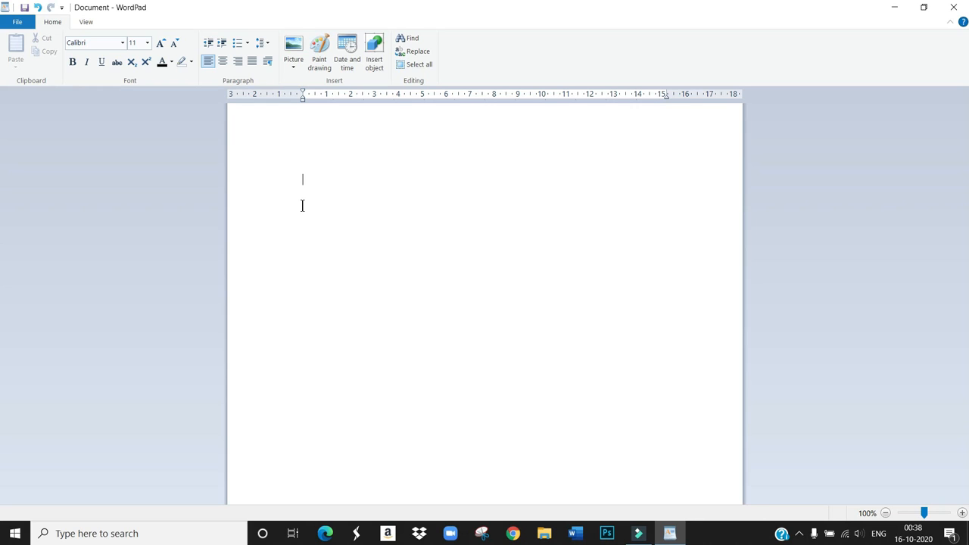
Step: Enter 'dear friends' as the document's first line of text
{"action": "type", "text": "dea"}
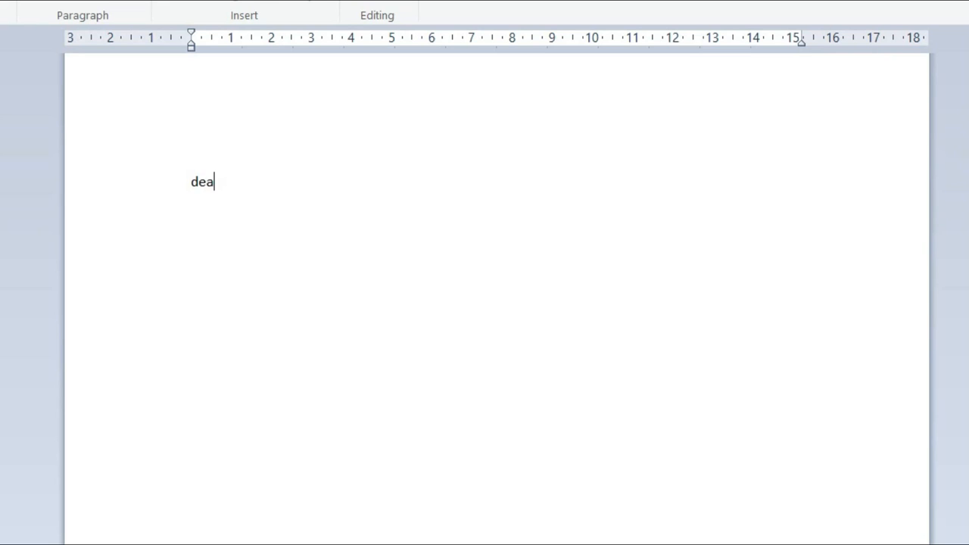
{"action": "type", "text": "r"}
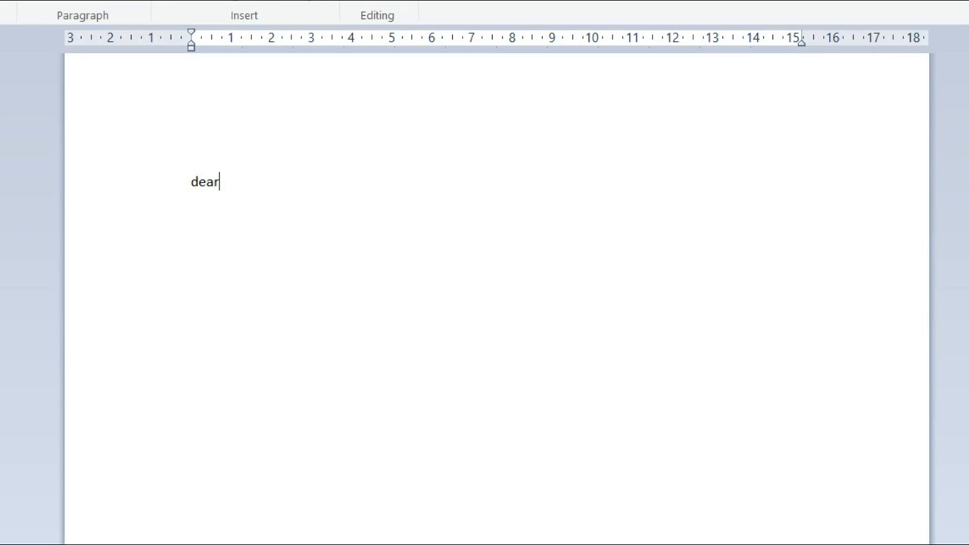
{"action": "type", "text": "fr"}
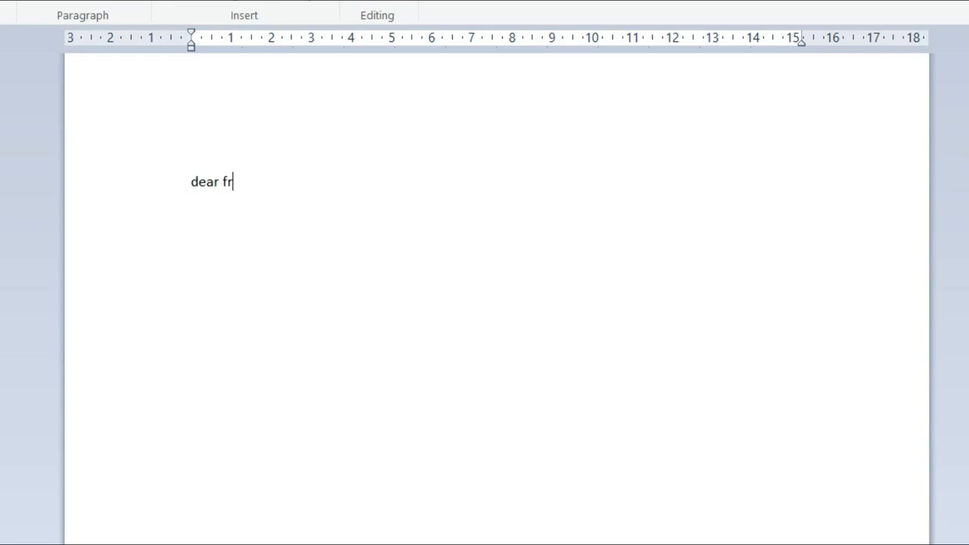
{"action": "type", "text": "i"}
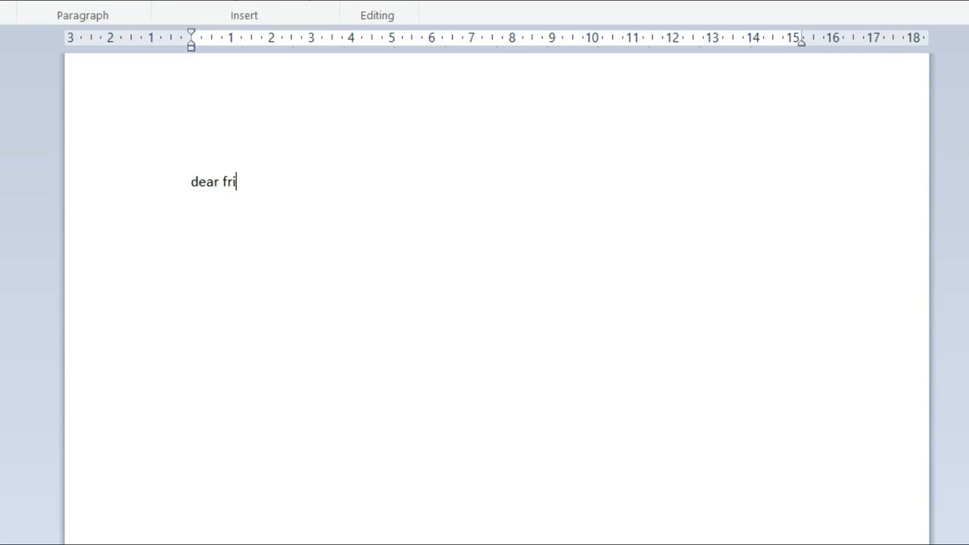
{"action": "type", "text": "ends"}
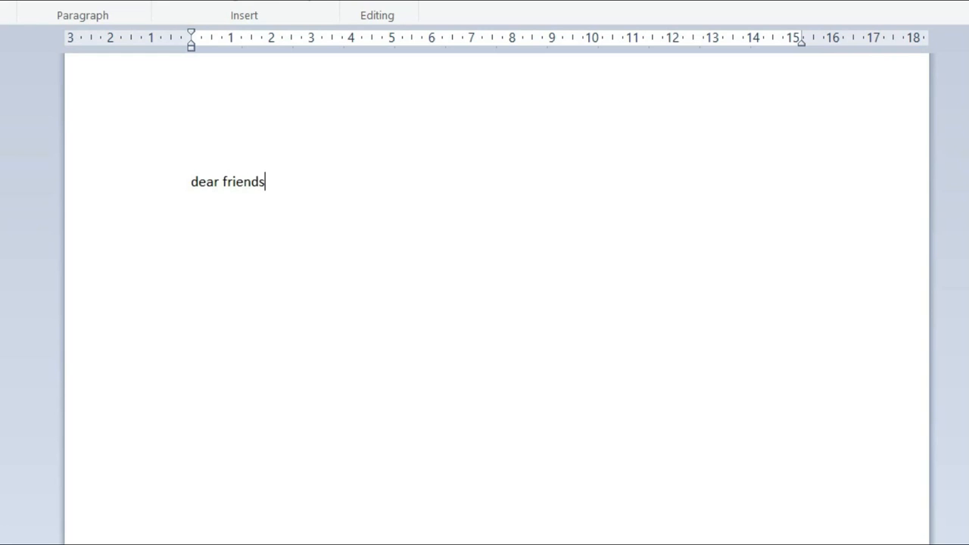
{"action": "mouse_move", "coordinate": [142, 222]}
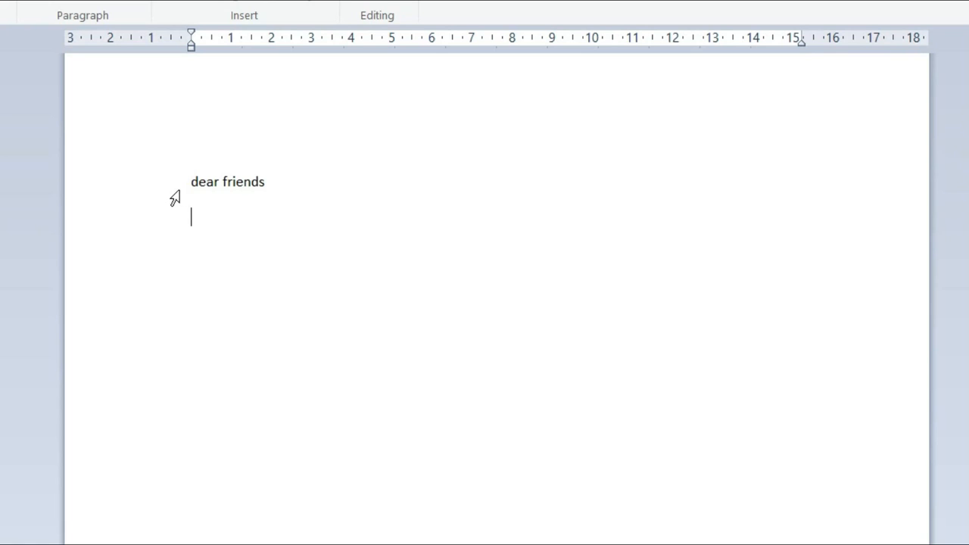
{"action": "mouse_move", "coordinate": [201, 212]}
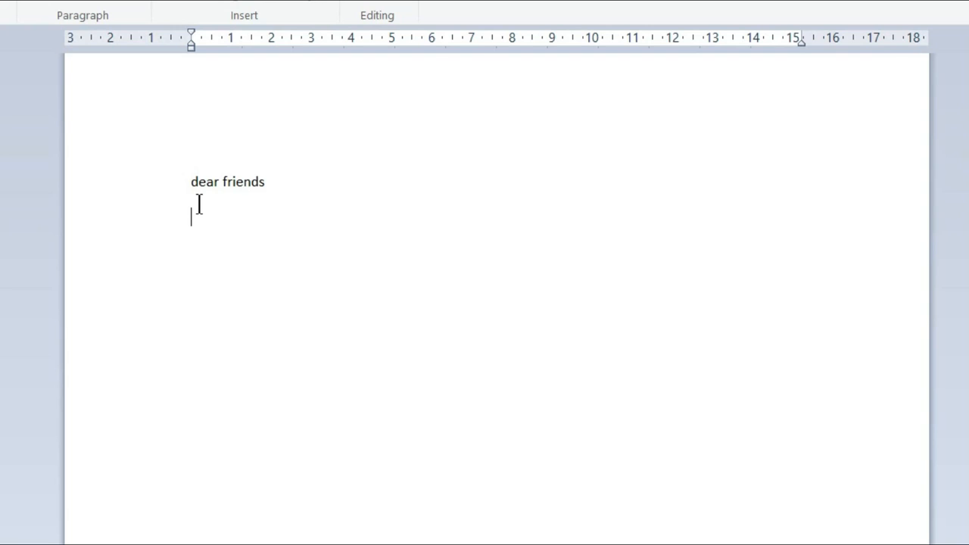
{"action": "mouse_move", "coordinate": [212, 210]}
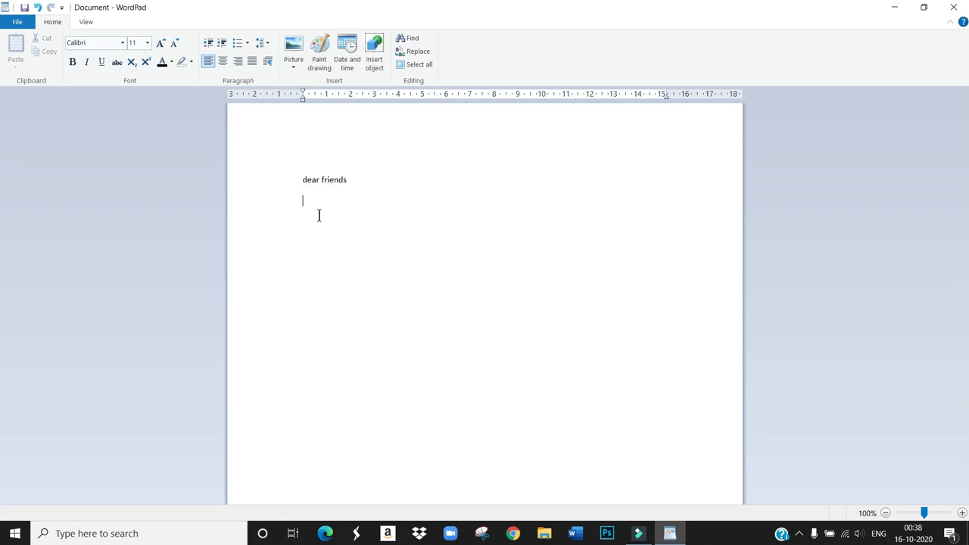
{"action": "mouse_move", "coordinate": [317, 217]}
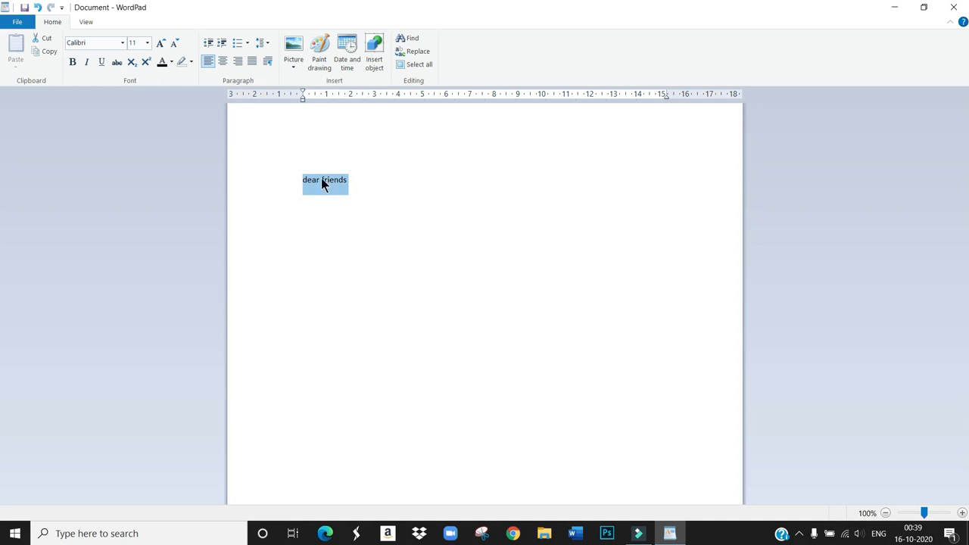
Step: Clear the selection on the 'dear friends' line before restyling it
{"action": "left_click", "coordinate": [328, 263]}
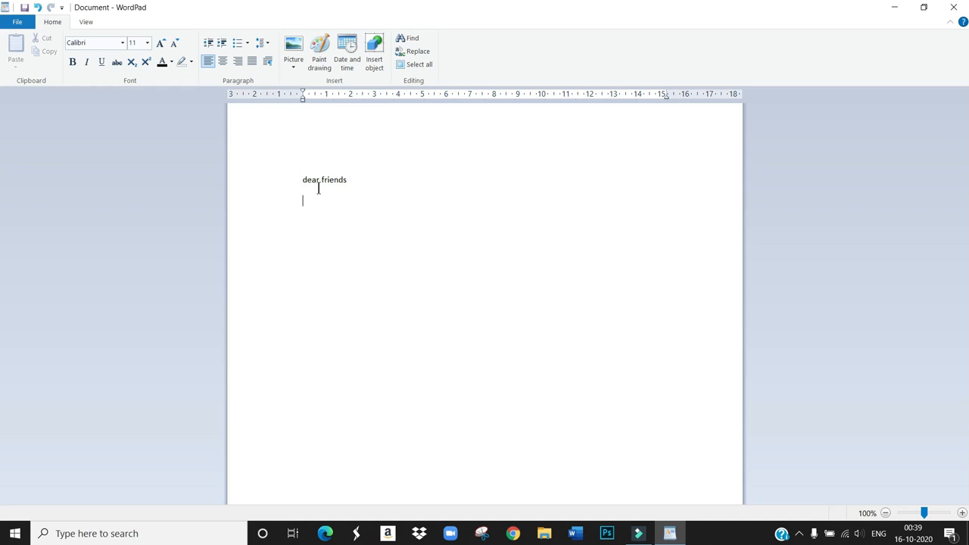
{"action": "mouse_move", "coordinate": [295, 182]}
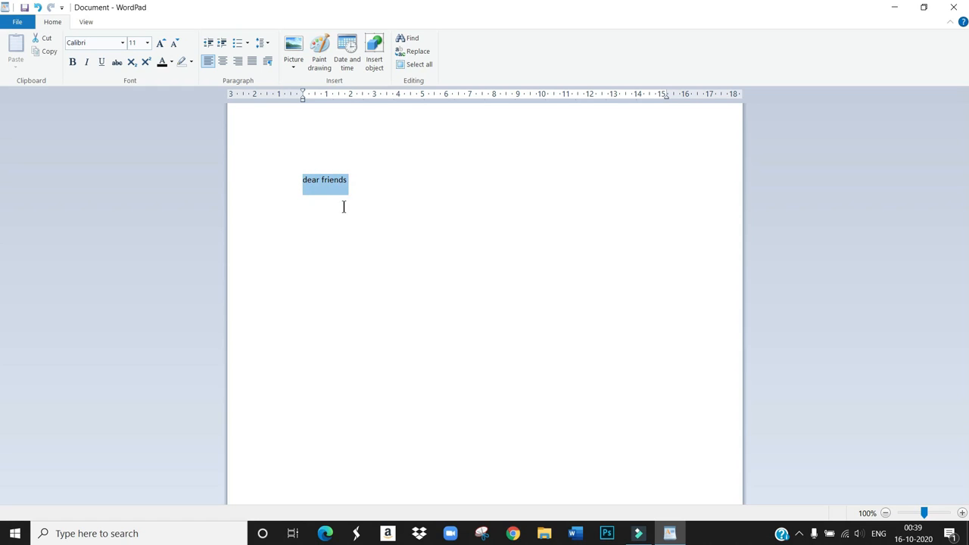
{"action": "mouse_move", "coordinate": [264, 192]}
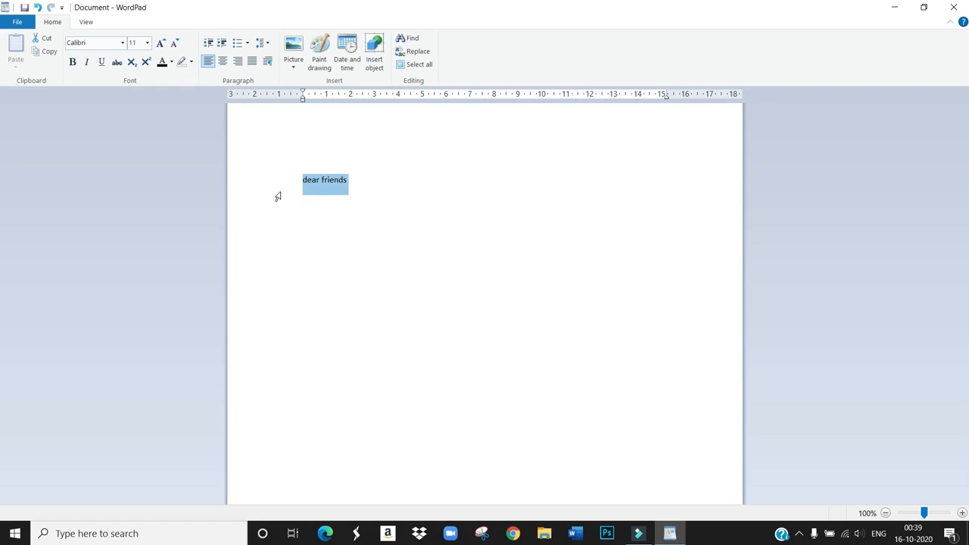
{"action": "mouse_move", "coordinate": [281, 198]}
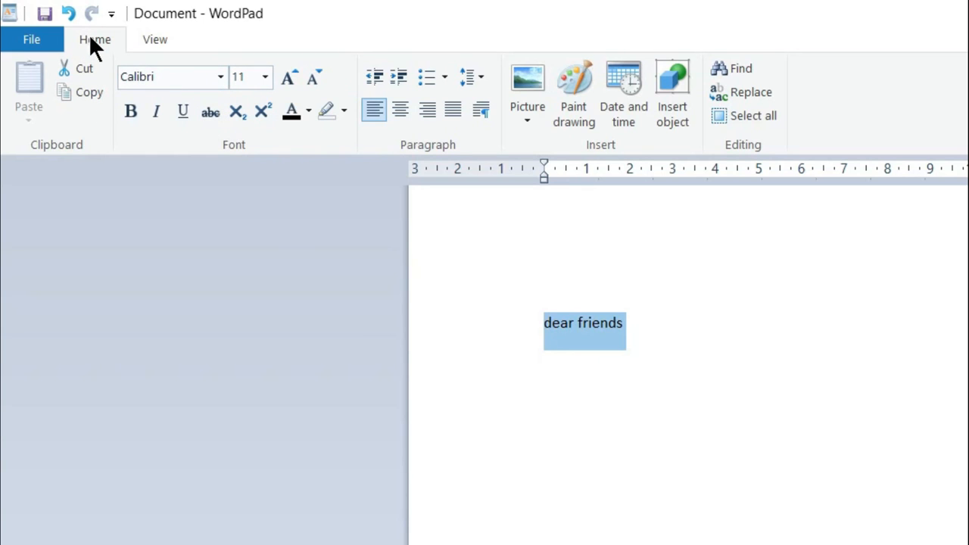
{"action": "mouse_move", "coordinate": [318, 106]}
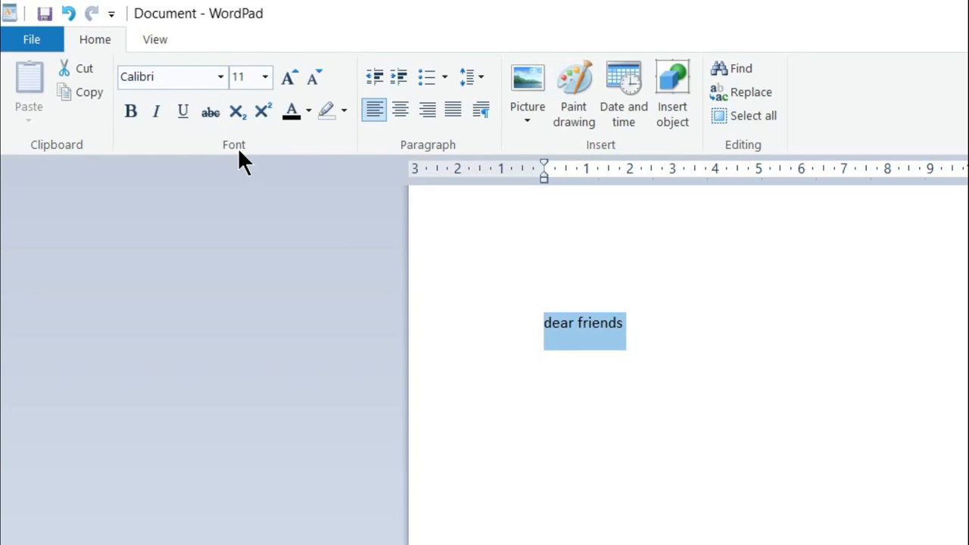
{"action": "mouse_move", "coordinate": [238, 155]}
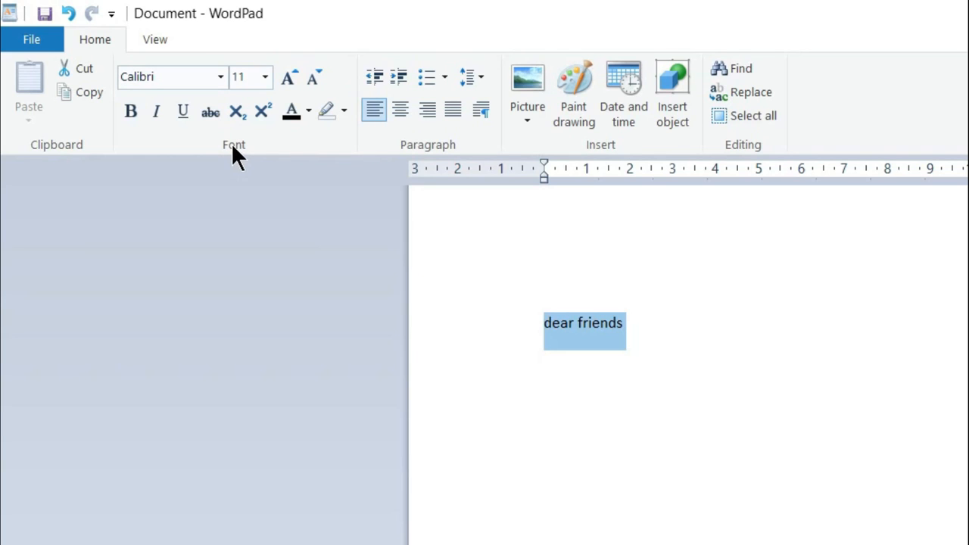
{"action": "mouse_move", "coordinate": [200, 151]}
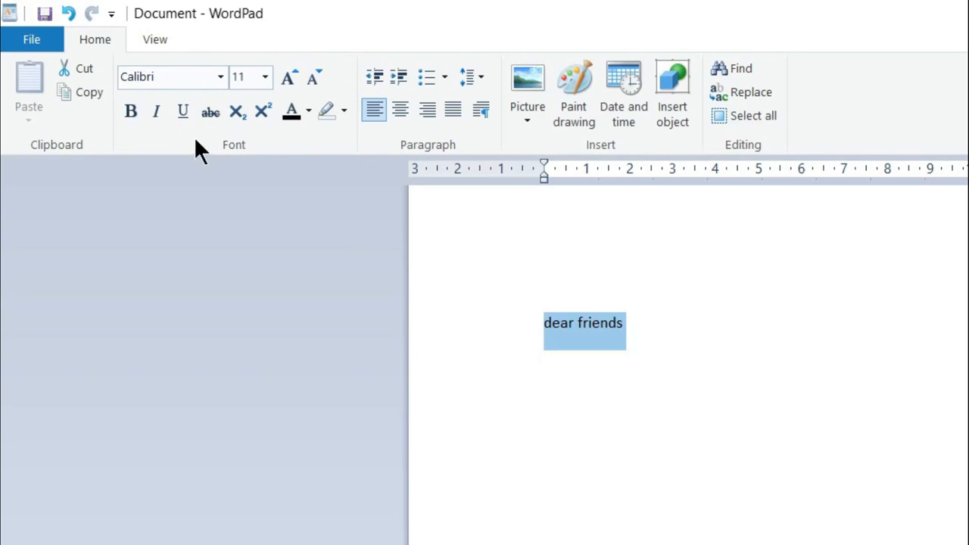
{"action": "mouse_move", "coordinate": [157, 111]}
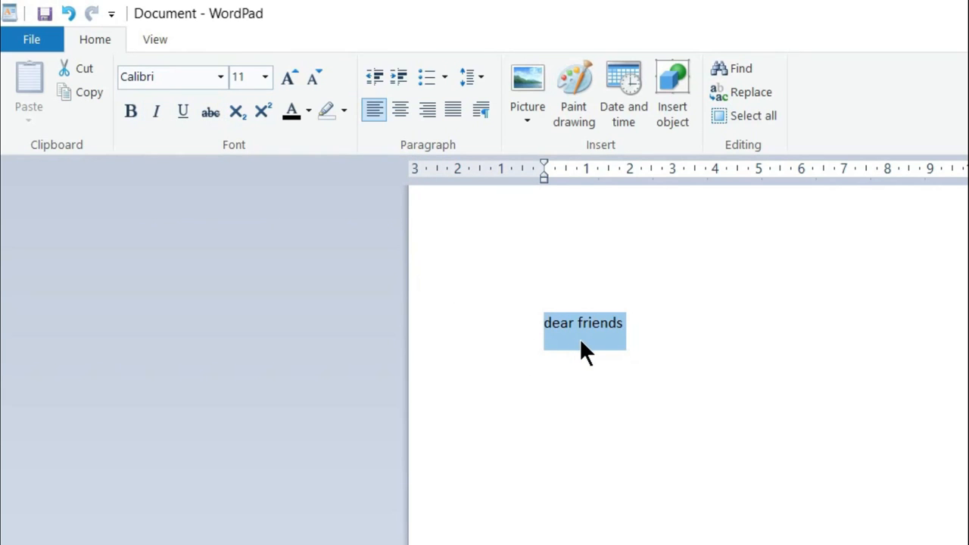
{"action": "mouse_move", "coordinate": [212, 83]}
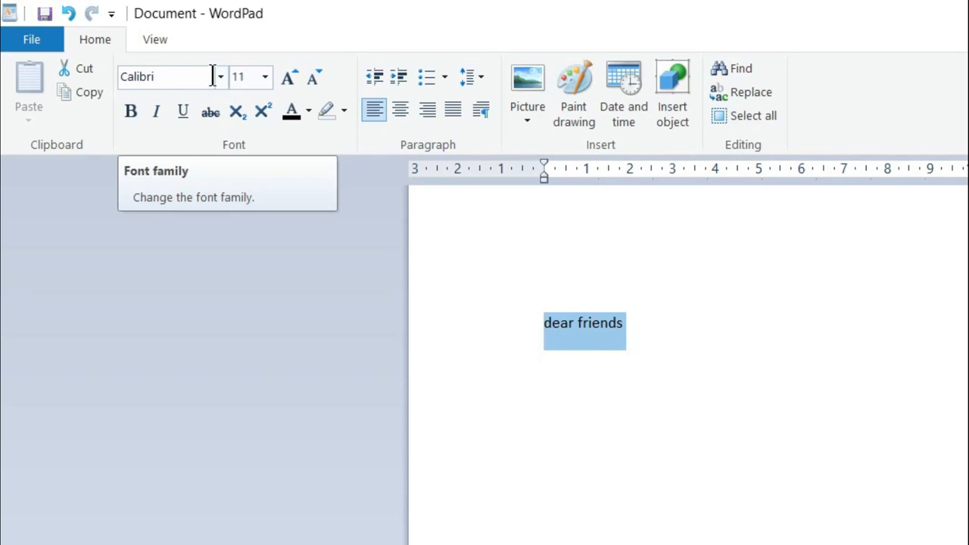
Step: Apply the Bodoni MT Black font to the 'dear friends' heading and view the result
{"action": "left_click", "coordinate": [221, 77]}
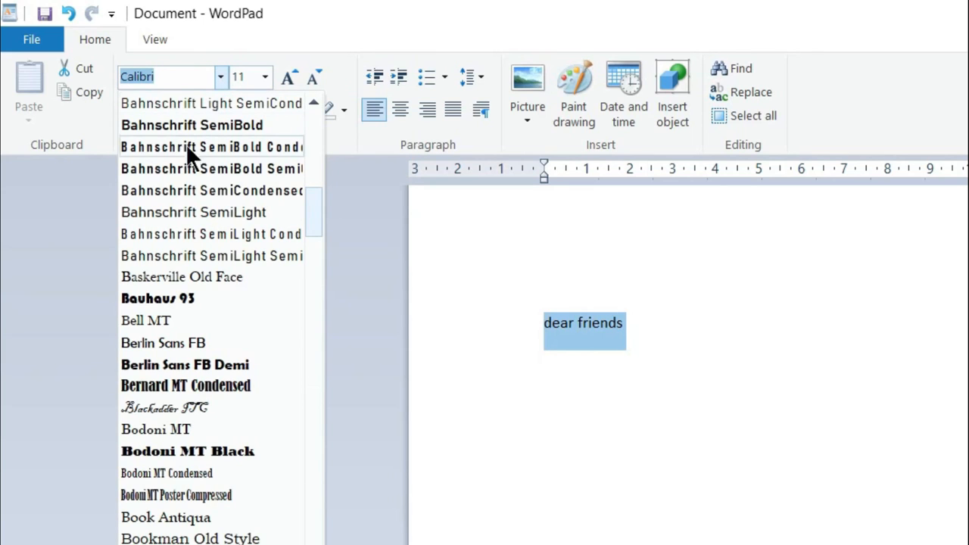
{"action": "mouse_move", "coordinate": [175, 214]}
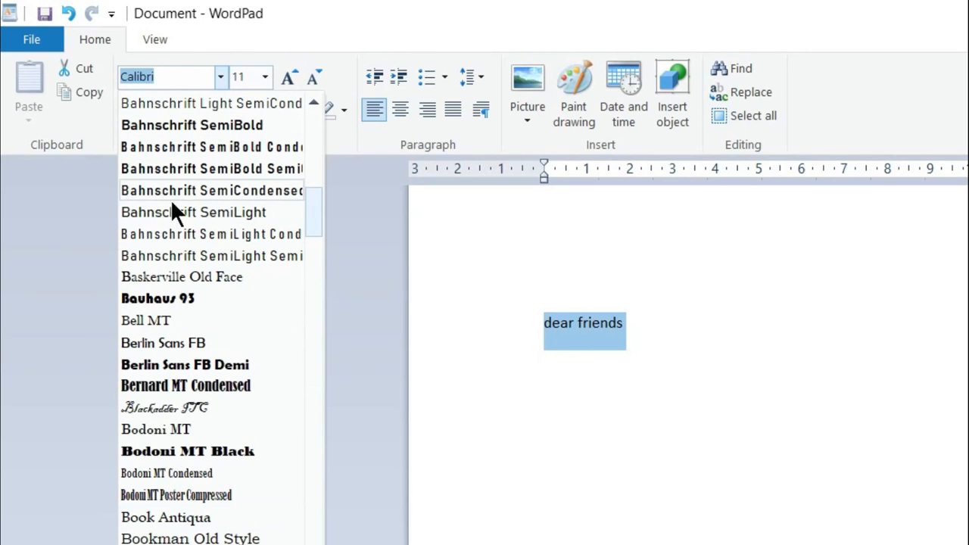
{"action": "mouse_move", "coordinate": [261, 409]}
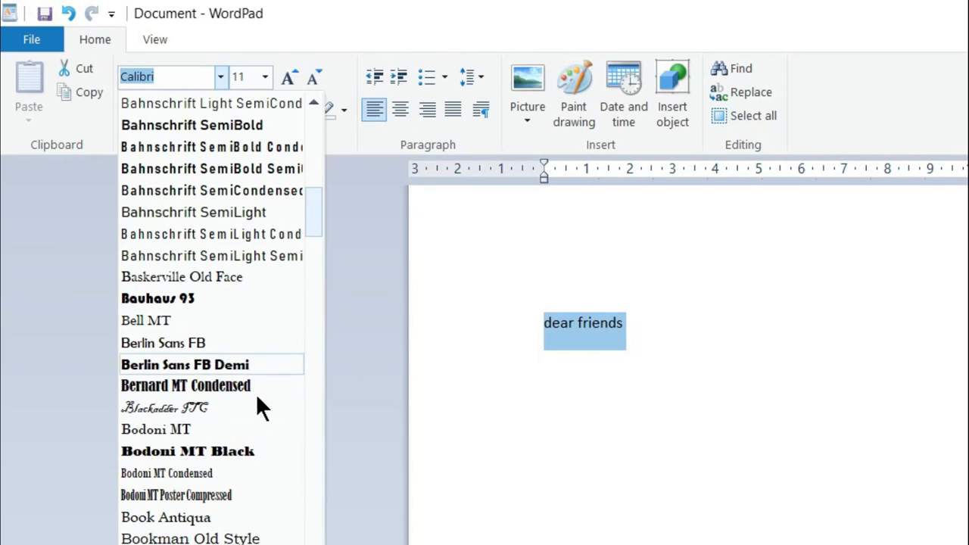
{"action": "mouse_move", "coordinate": [187, 503]}
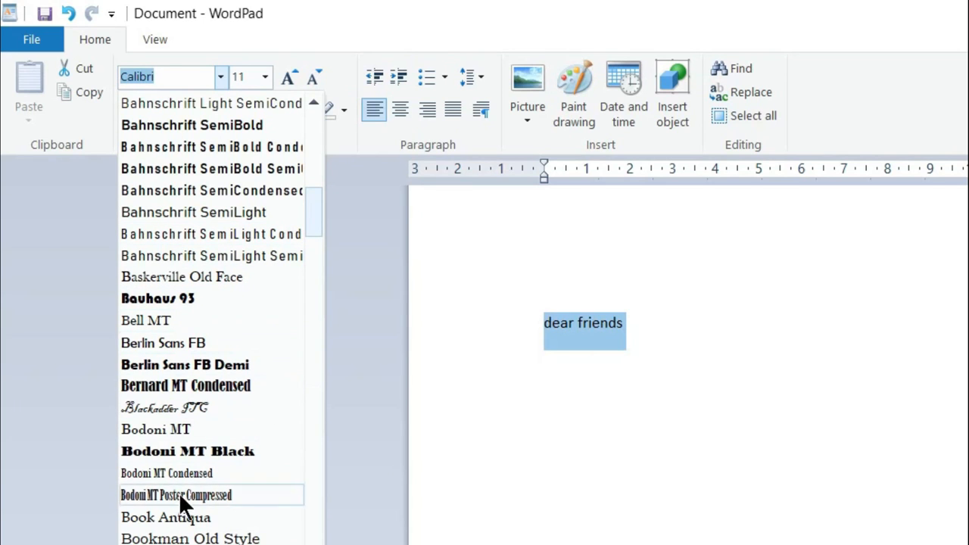
{"action": "left_click", "coordinate": [187, 451]}
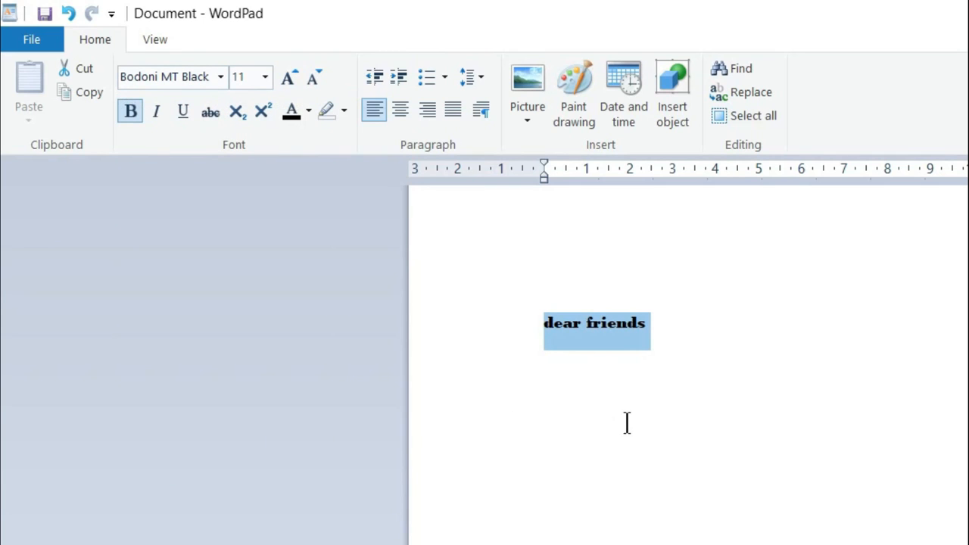
{"action": "left_click", "coordinate": [587, 346]}
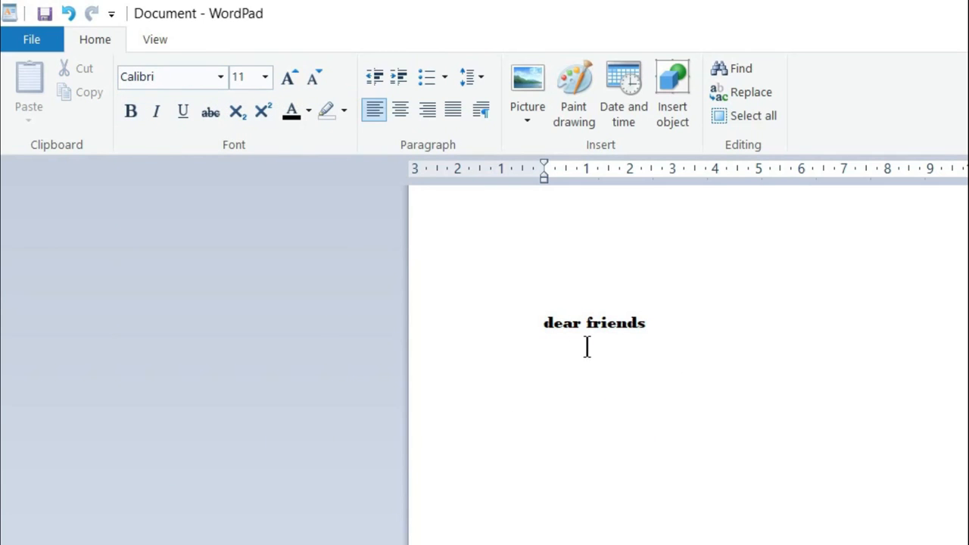
{"action": "mouse_move", "coordinate": [535, 344]}
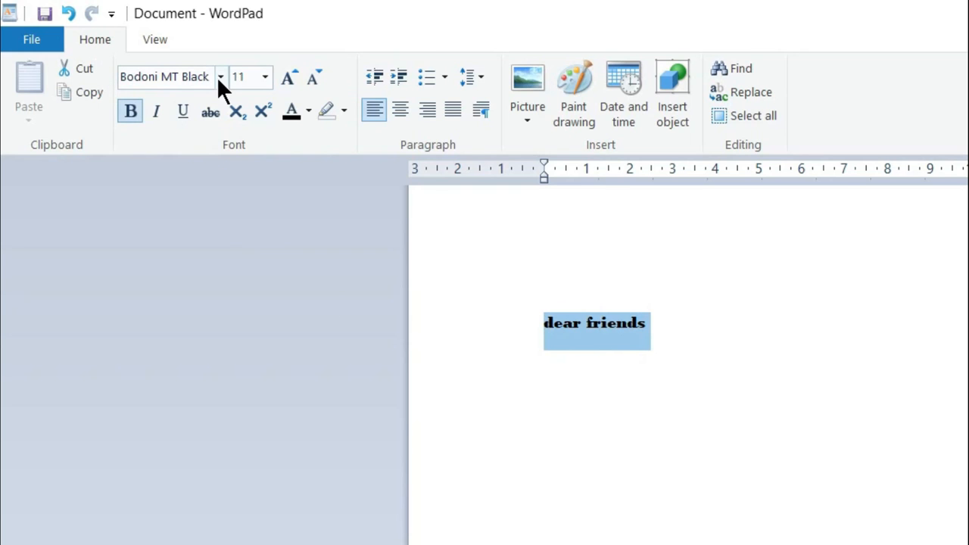
Step: Switch the heading to another decorative font such as Blackadder ITC
{"action": "left_click", "coordinate": [221, 76]}
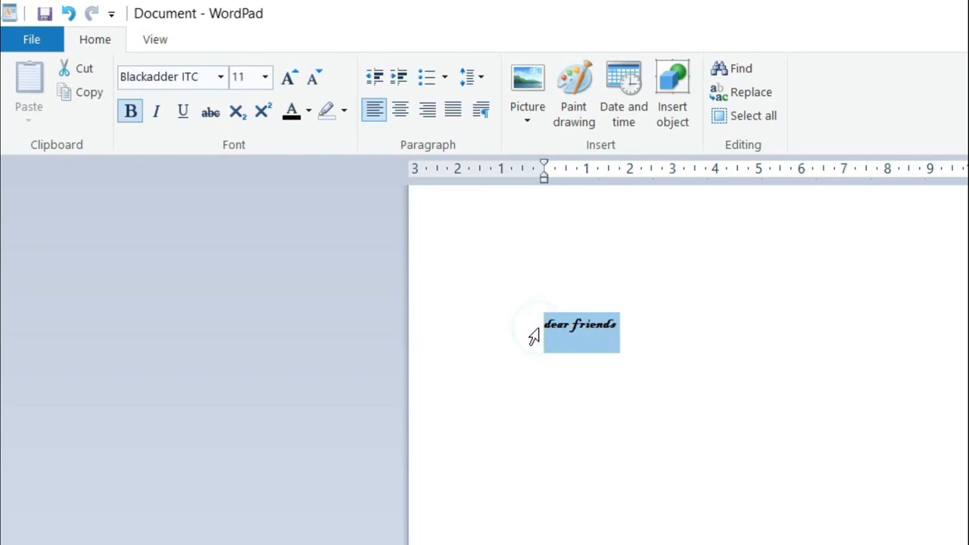
{"action": "left_click", "coordinate": [221, 76]}
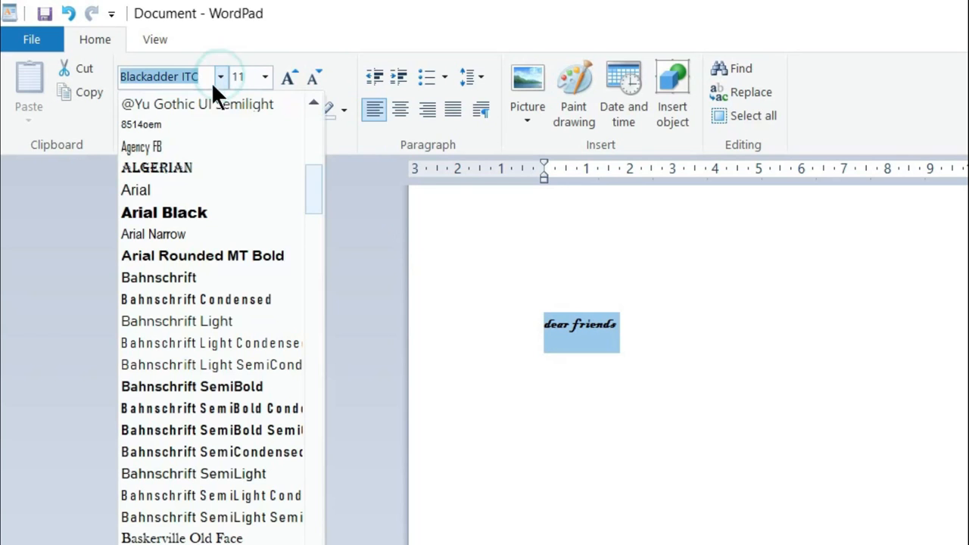
{"action": "left_click", "coordinate": [156, 168]}
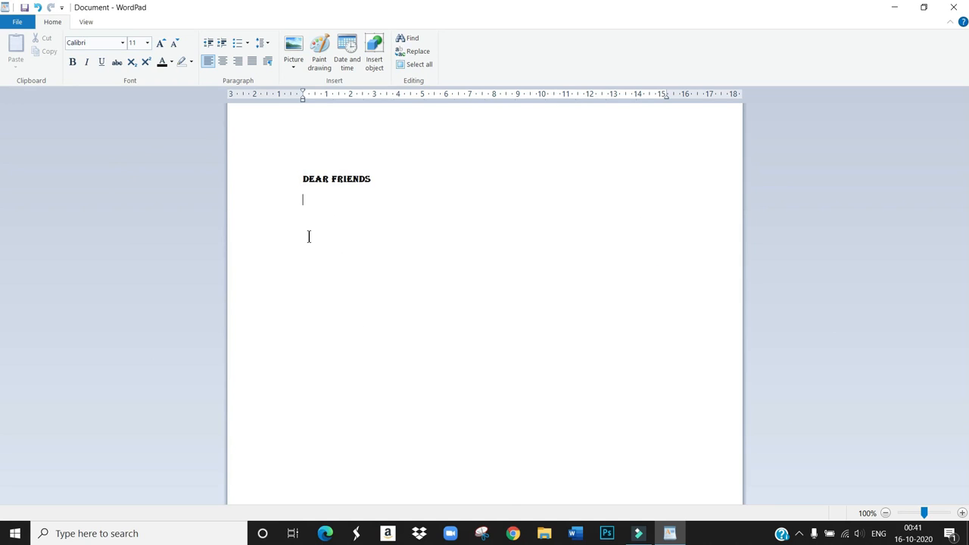
{"action": "mouse_move", "coordinate": [302, 225]}
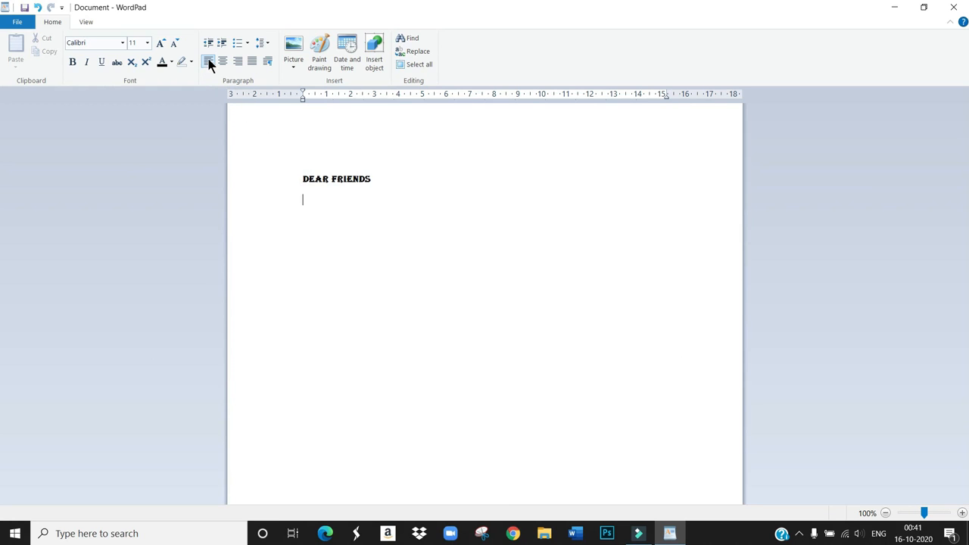
{"action": "mouse_move", "coordinate": [209, 61]}
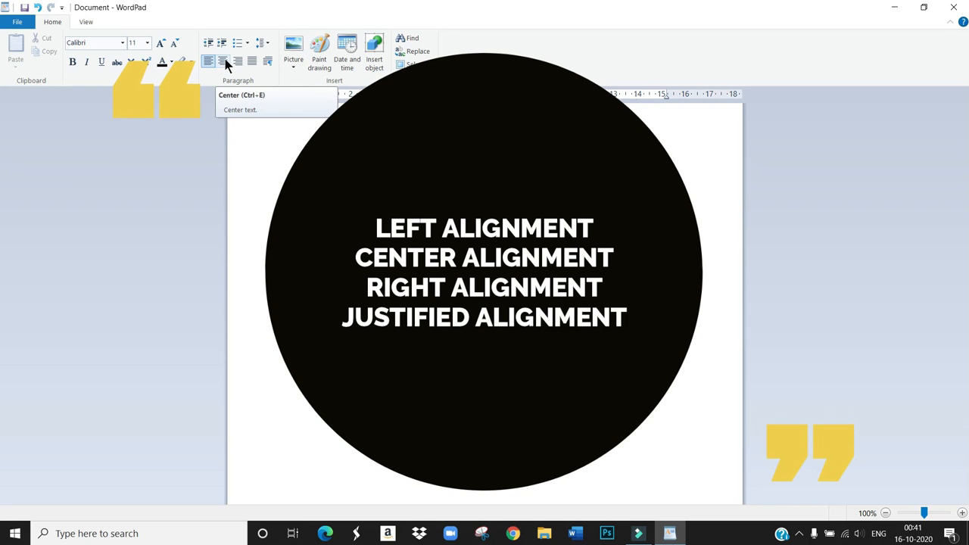
{"action": "mouse_move", "coordinate": [237, 61]}
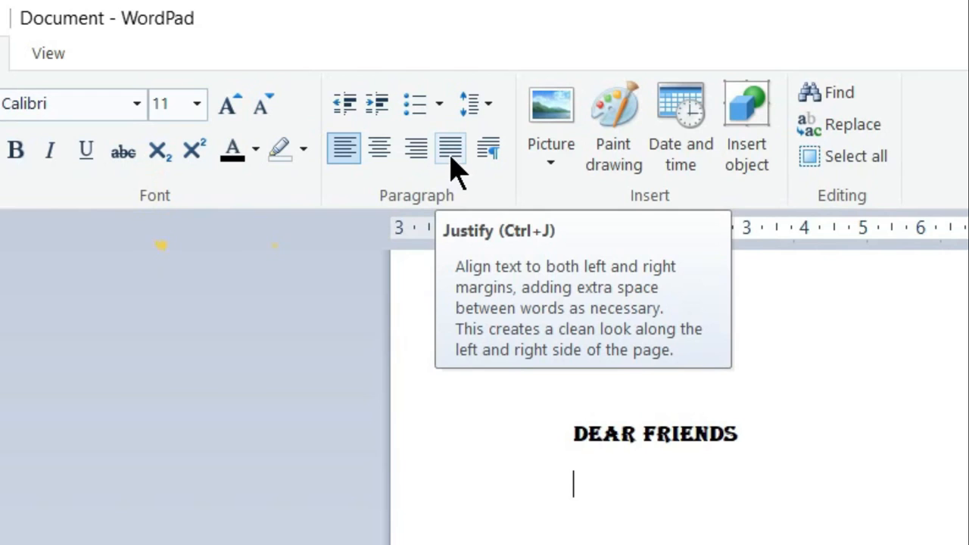
{"action": "mouse_move", "coordinate": [405, 175]}
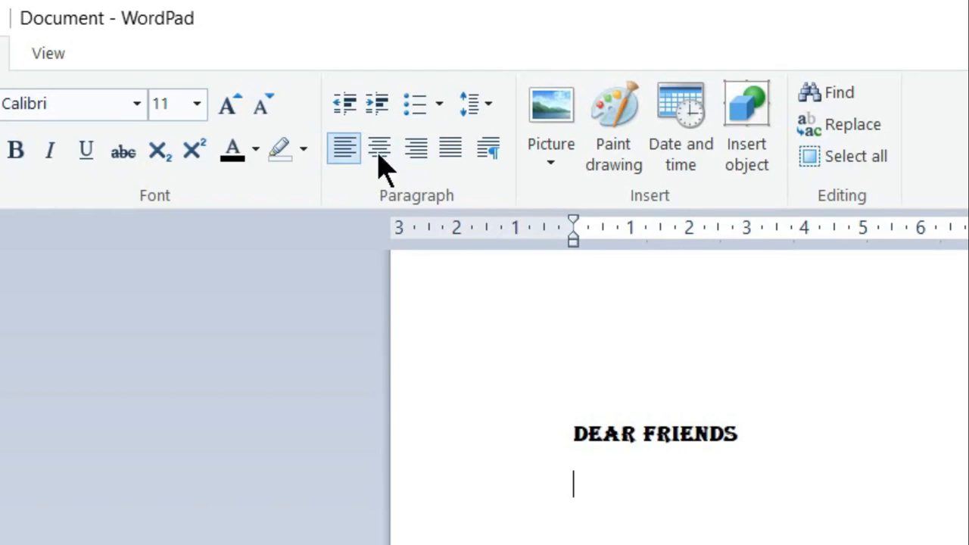
{"action": "mouse_move", "coordinate": [481, 190]}
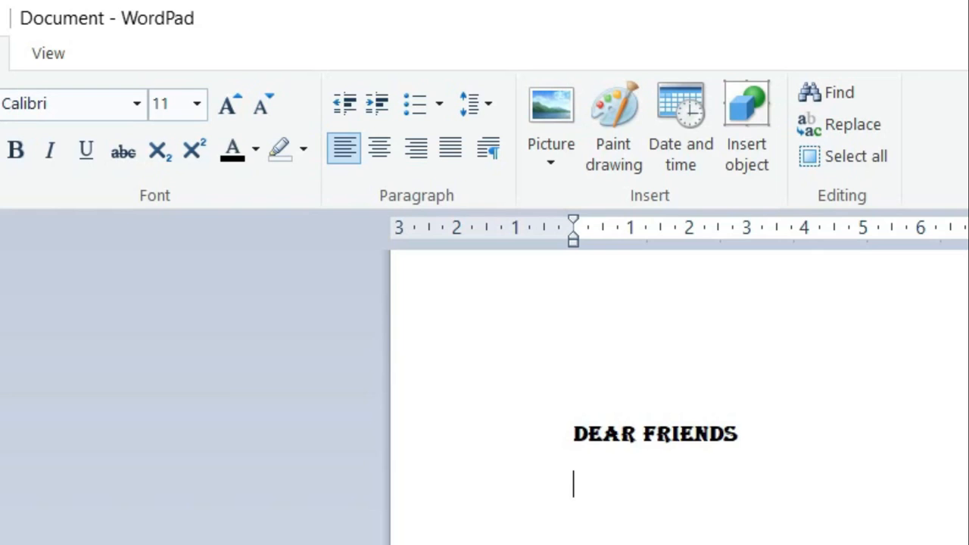
Step: Write the sentence 'wordpad is an application software.' beneath the heading
{"action": "type", "text": "w"}
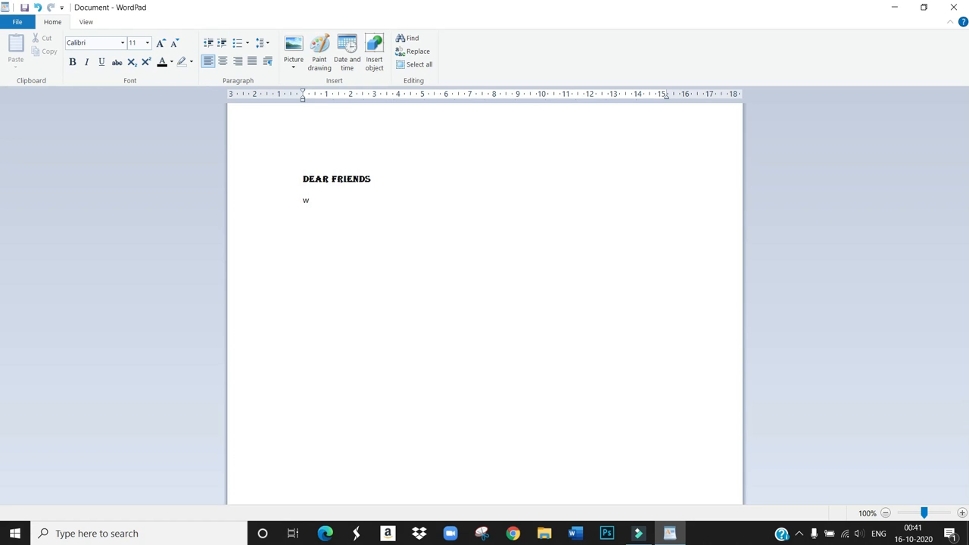
{"action": "type", "text": "ord"}
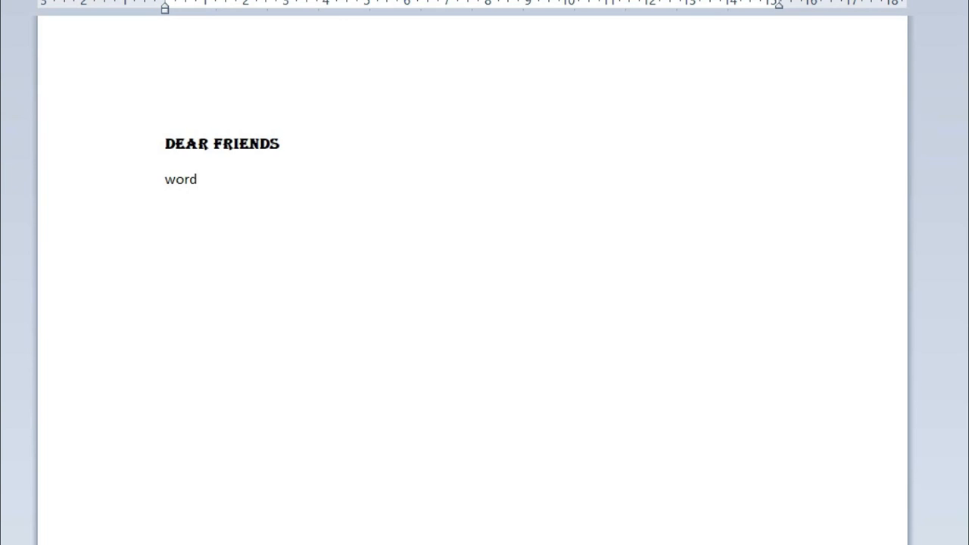
{"action": "type", "text": "pad"}
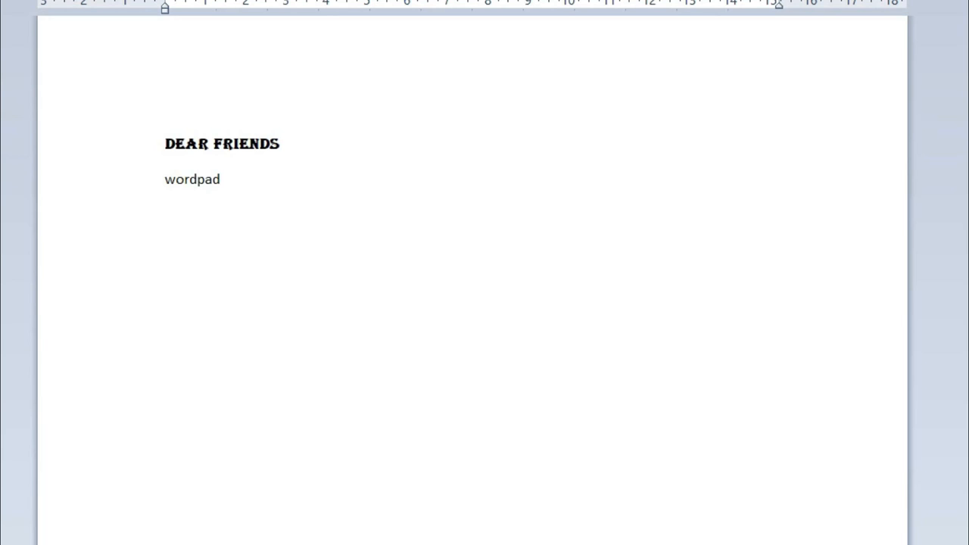
{"action": "type", "text": "i"}
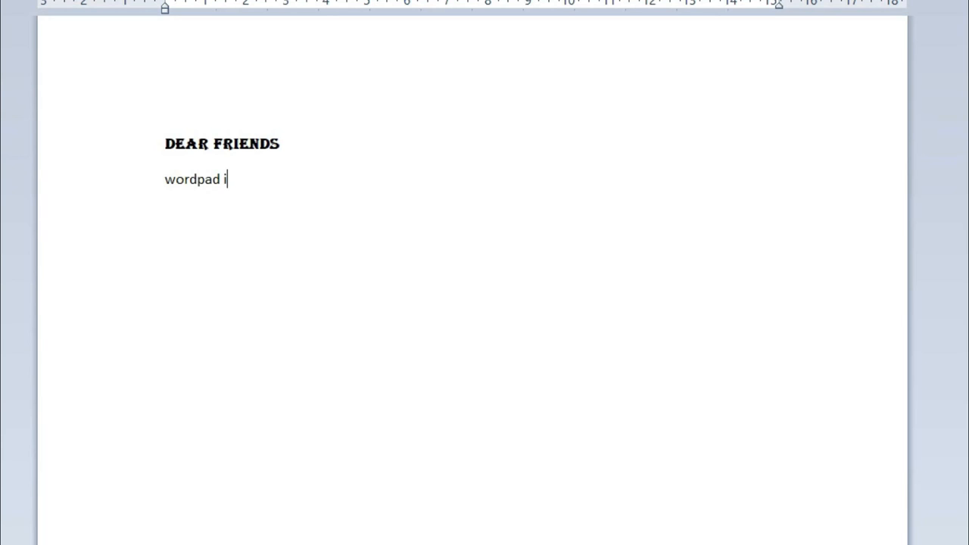
{"action": "type", "text": "s an"}
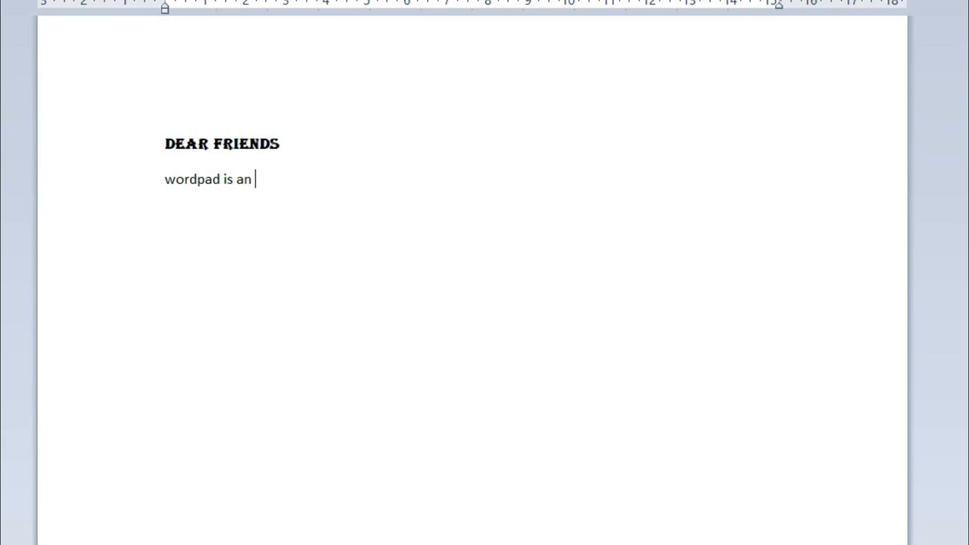
{"action": "type", "text": "app"}
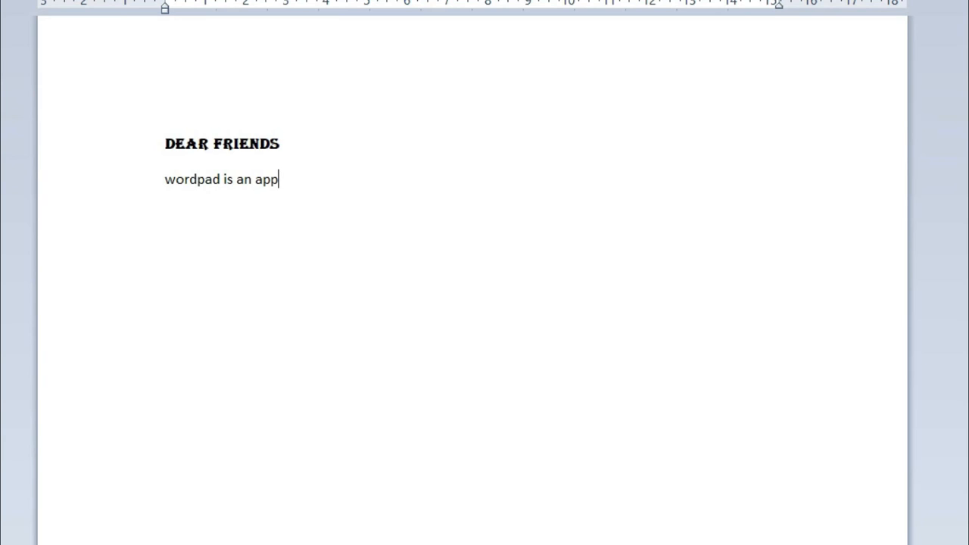
{"action": "type", "text": "lica"}
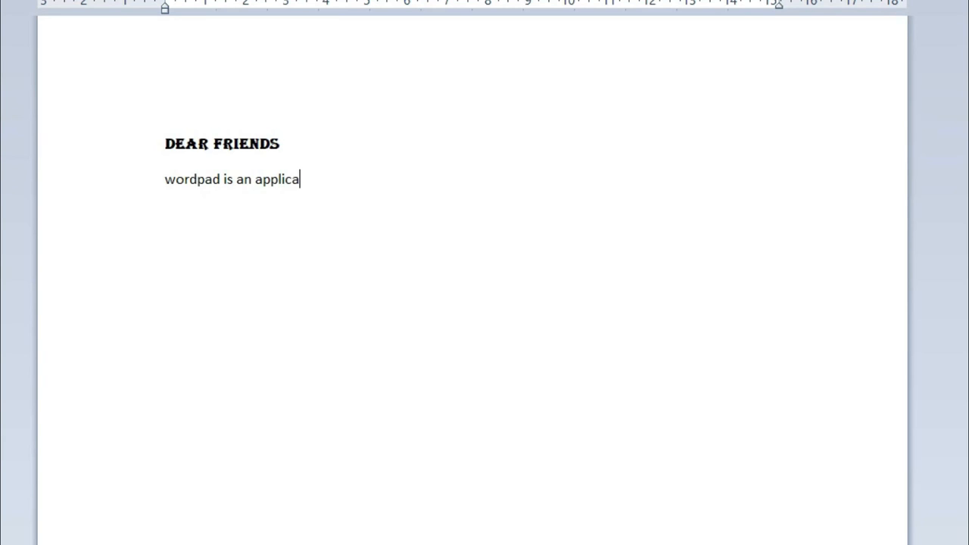
{"action": "type", "text": "tion"}
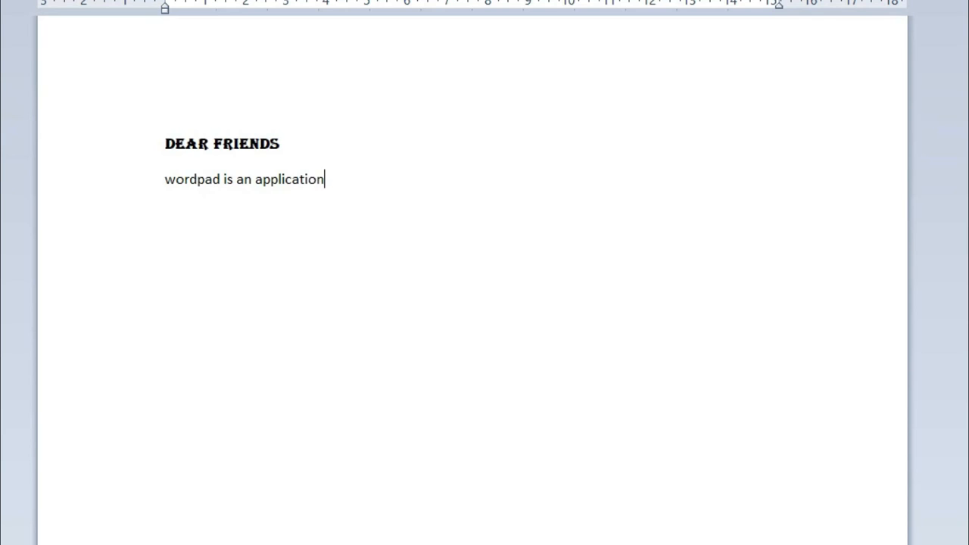
{"action": "type", "text": "so"}
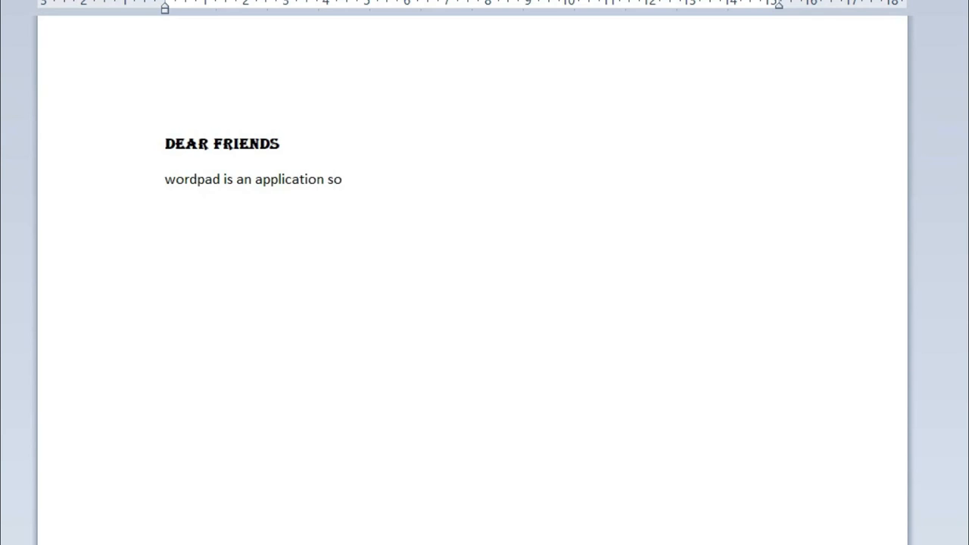
{"action": "type", "text": "ftware"}
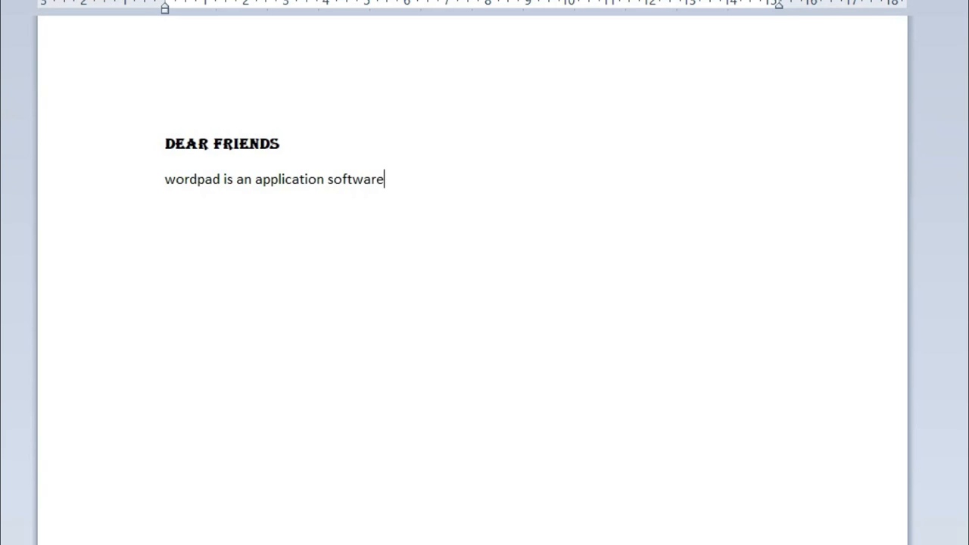
{"action": "type", "text": "."}
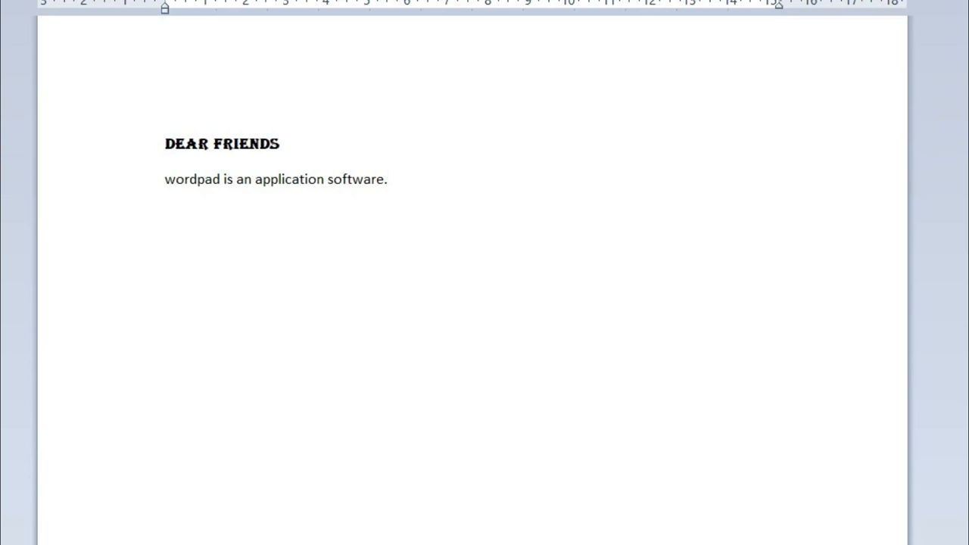
Step: Append another 'wordpad is an application software' after the sentence to lengthen the paragraph
{"action": "left_click", "coordinate": [388, 180]}
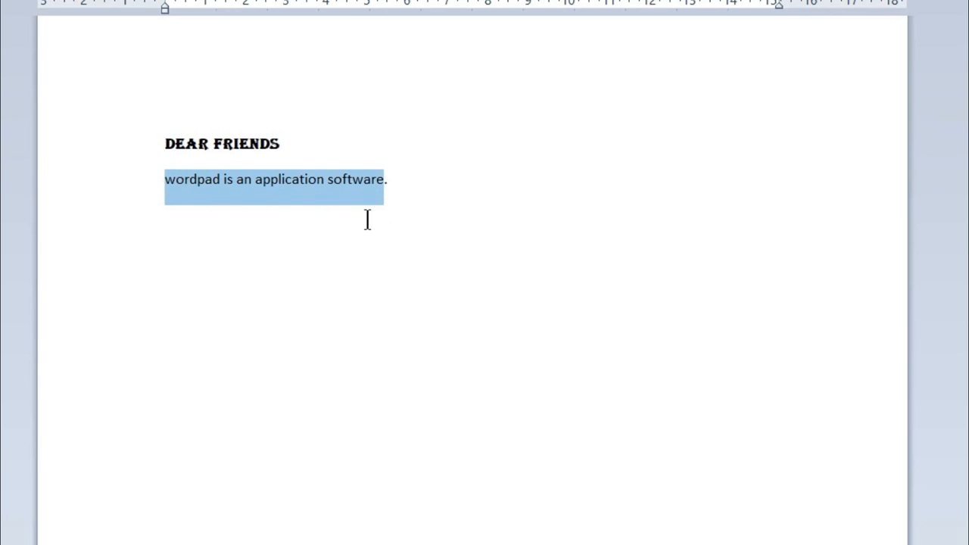
{"action": "left_click", "coordinate": [391, 179]}
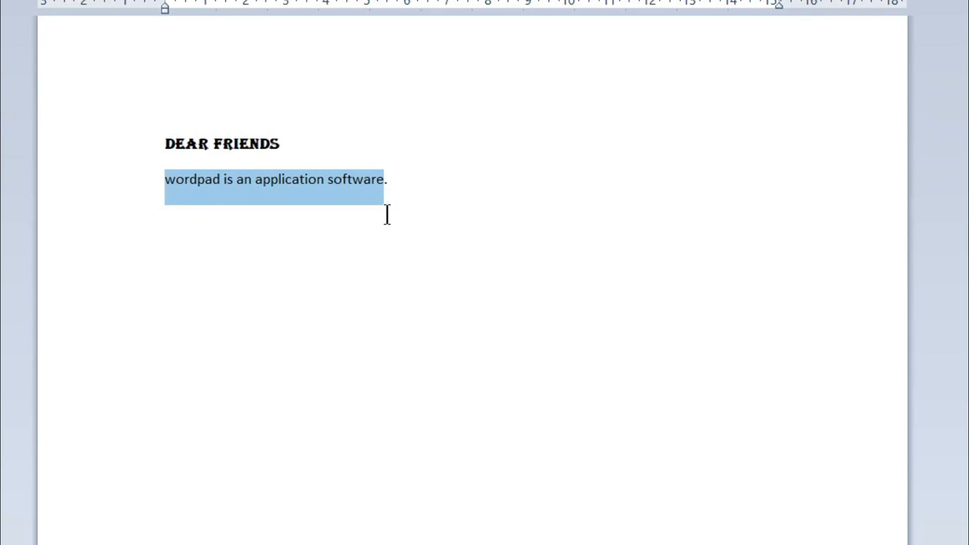
{"action": "mouse_move", "coordinate": [402, 214]}
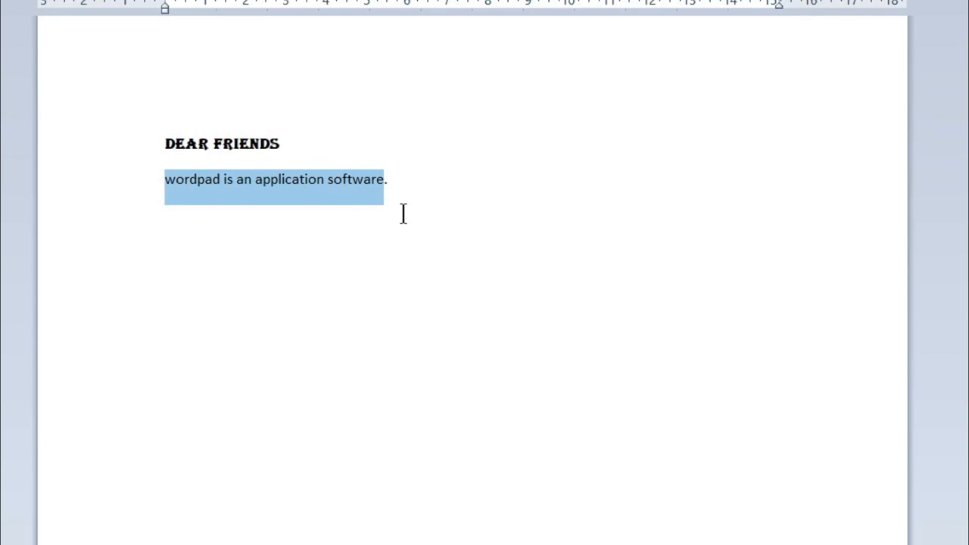
{"action": "left_click", "coordinate": [389, 182]}
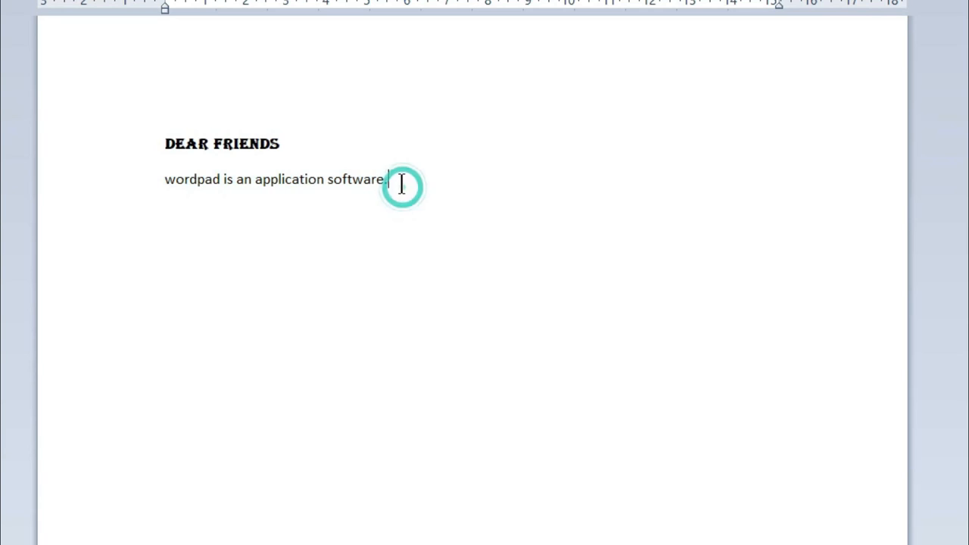
{"action": "type", "text": "wordpad is an application software"}
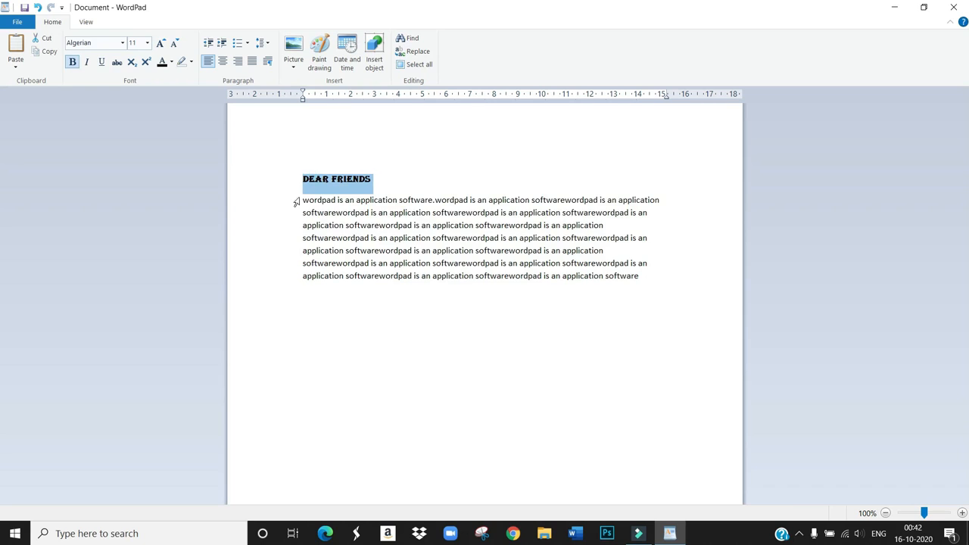
Step: Try center, right, justify and left alignment on the selected heading and paragraph
{"action": "left_click", "coordinate": [419, 65]}
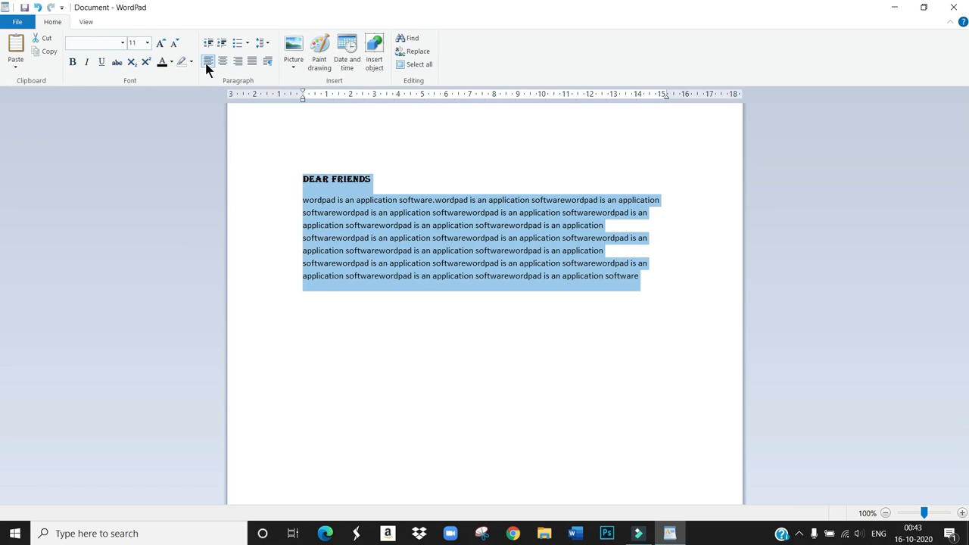
{"action": "mouse_move", "coordinate": [336, 199]}
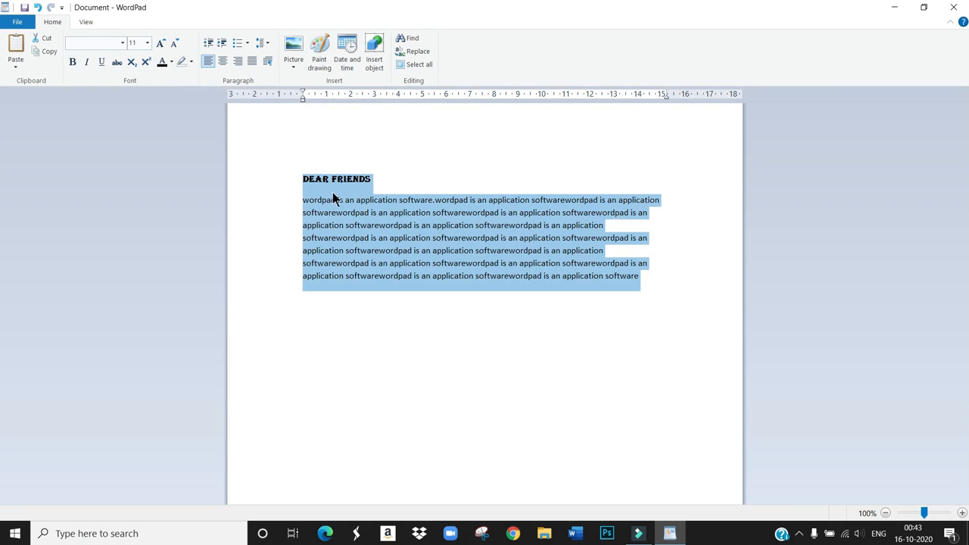
{"action": "mouse_move", "coordinate": [241, 226]}
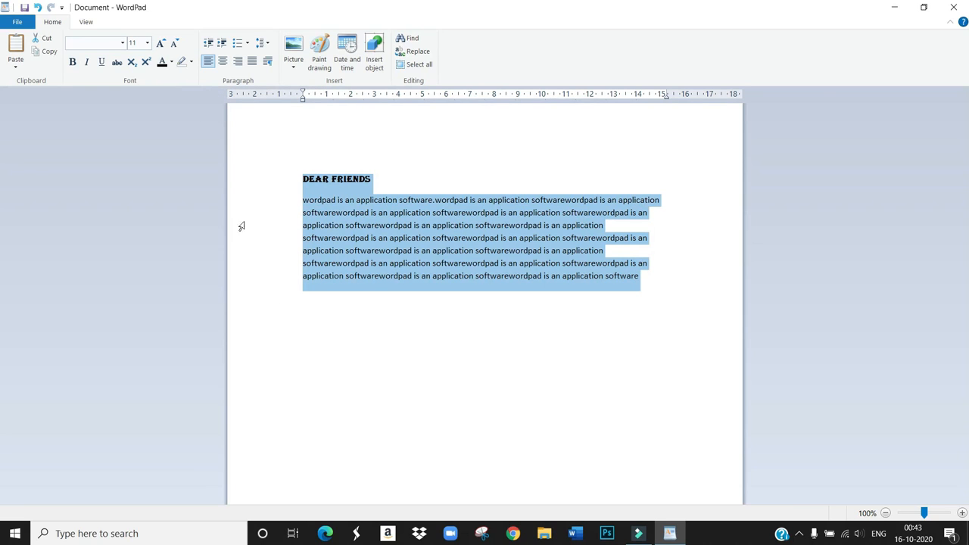
{"action": "mouse_move", "coordinate": [222, 62]}
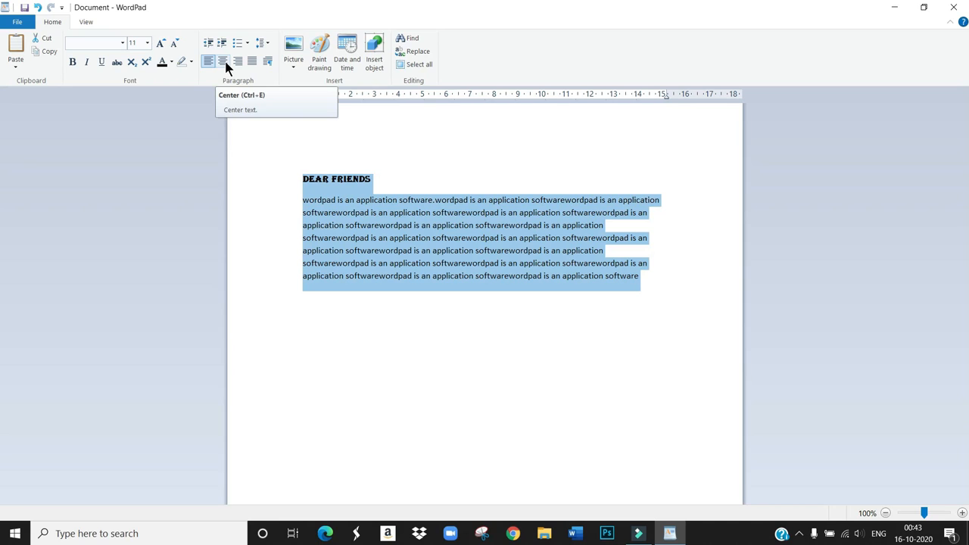
{"action": "left_click", "coordinate": [223, 61]}
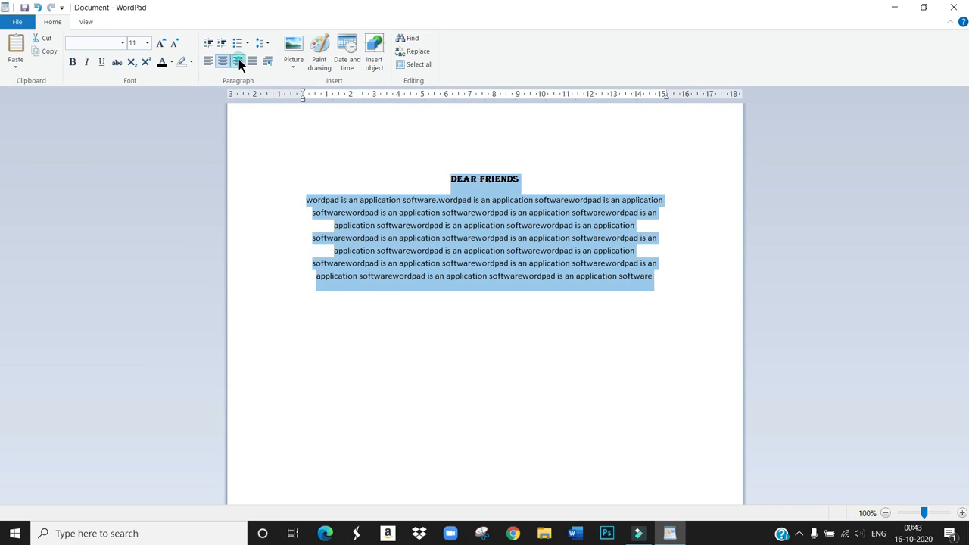
{"action": "left_click", "coordinate": [237, 61]}
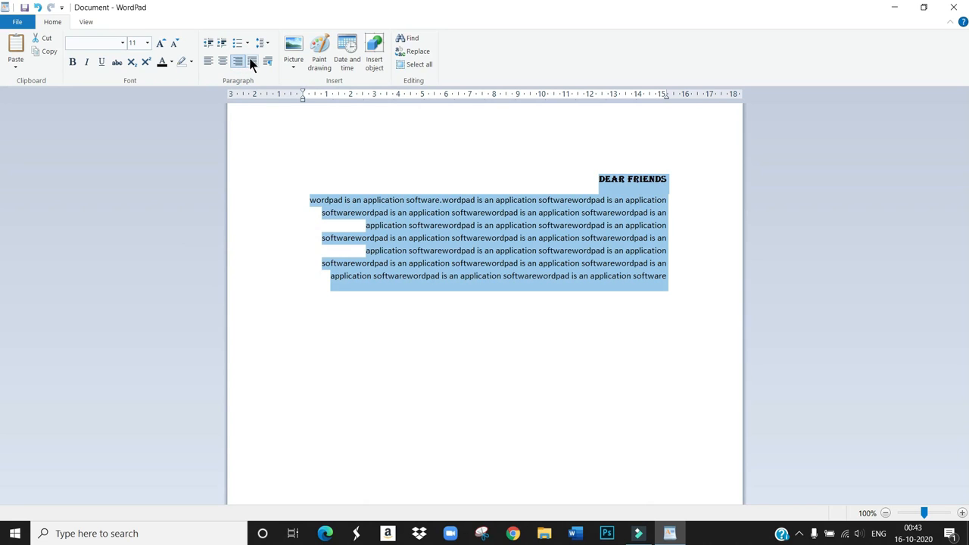
{"action": "left_click", "coordinate": [237, 61]}
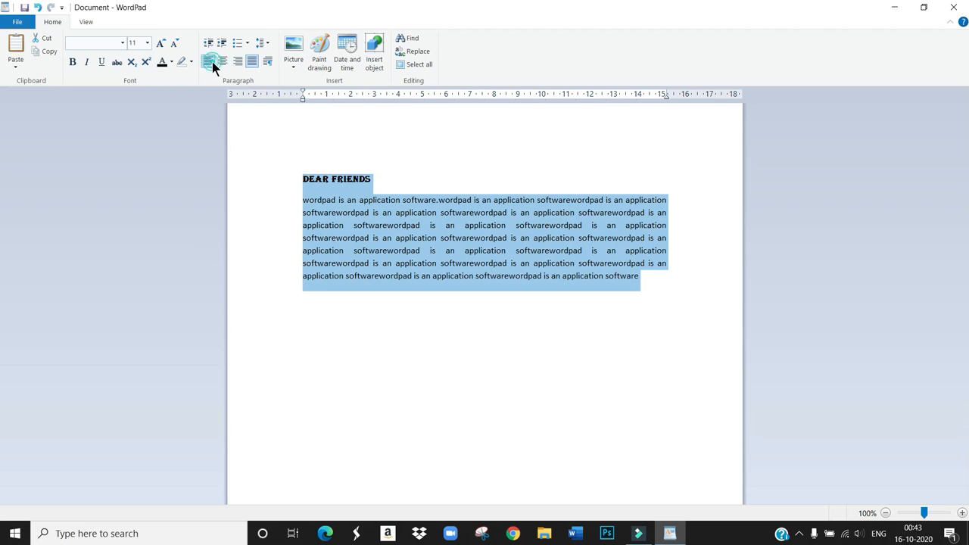
{"action": "left_click", "coordinate": [209, 61]}
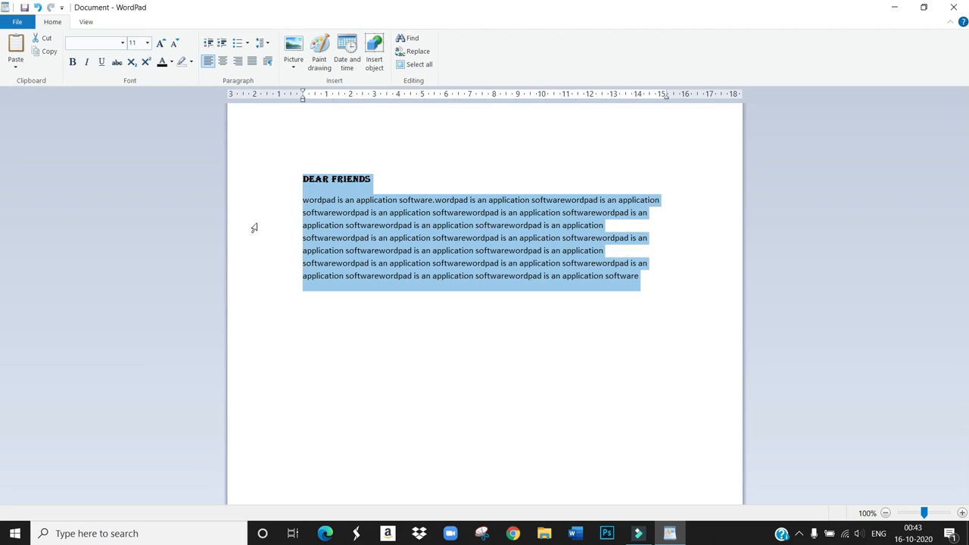
{"action": "left_click", "coordinate": [287, 312]}
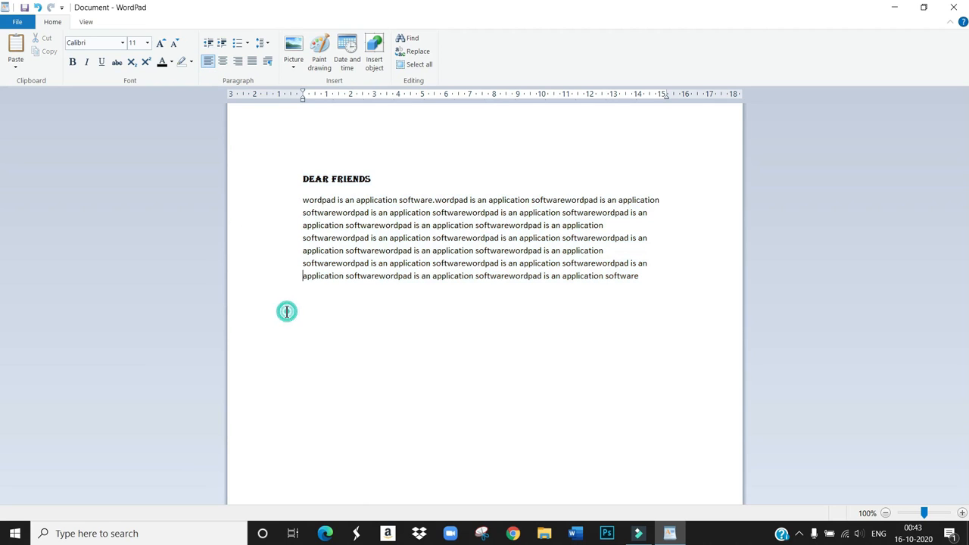
{"action": "mouse_move", "coordinate": [271, 182]}
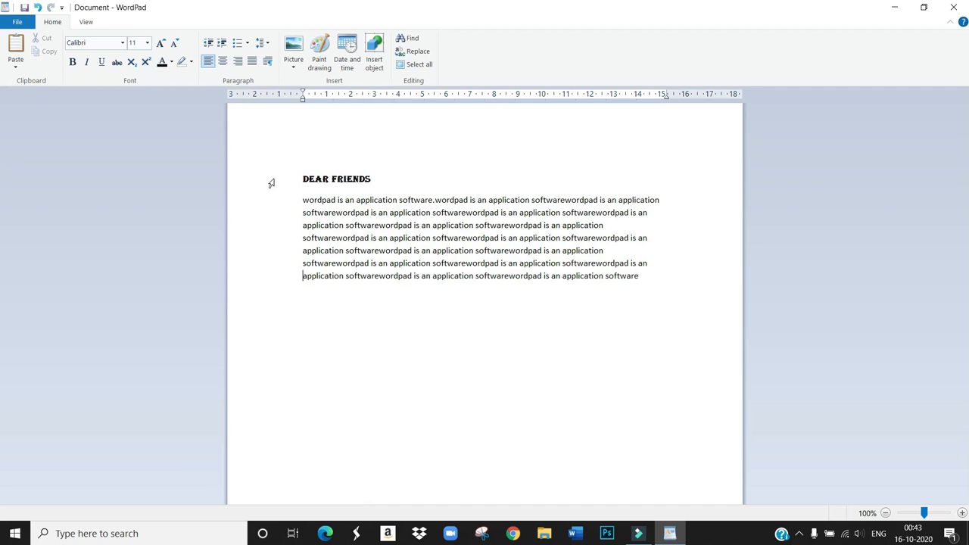
Step: Reselect the heading and paragraph and leave them centered
{"action": "left_click", "coordinate": [419, 64]}
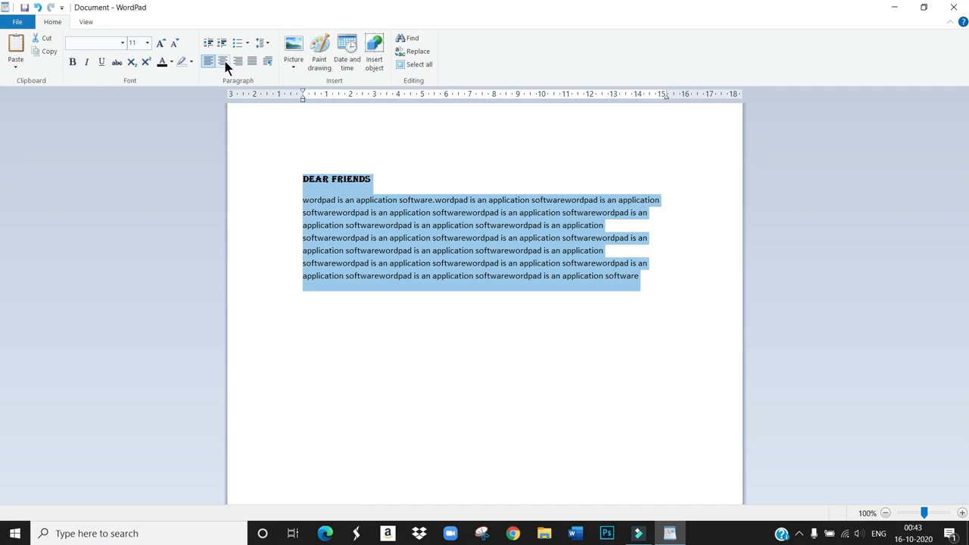
{"action": "left_click", "coordinate": [222, 61]}
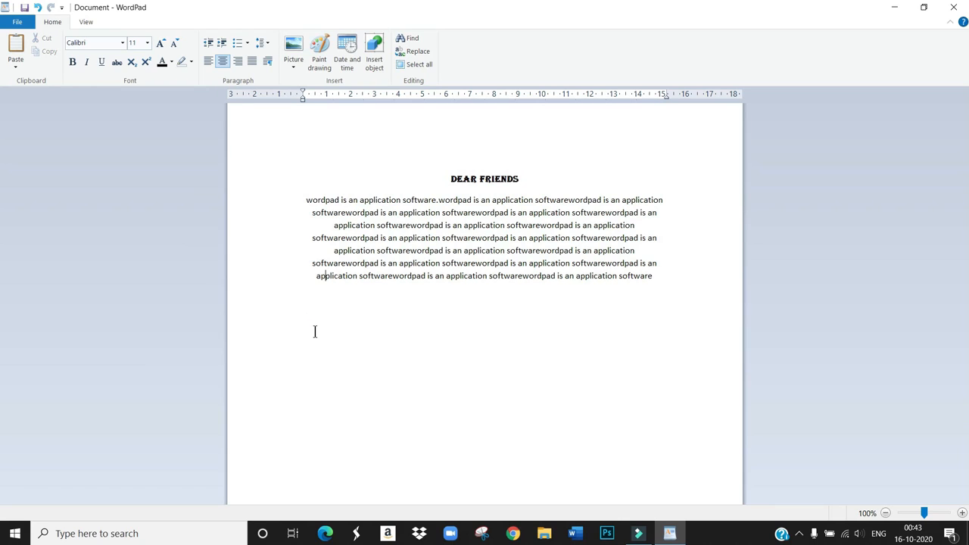
{"action": "mouse_move", "coordinate": [344, 327]}
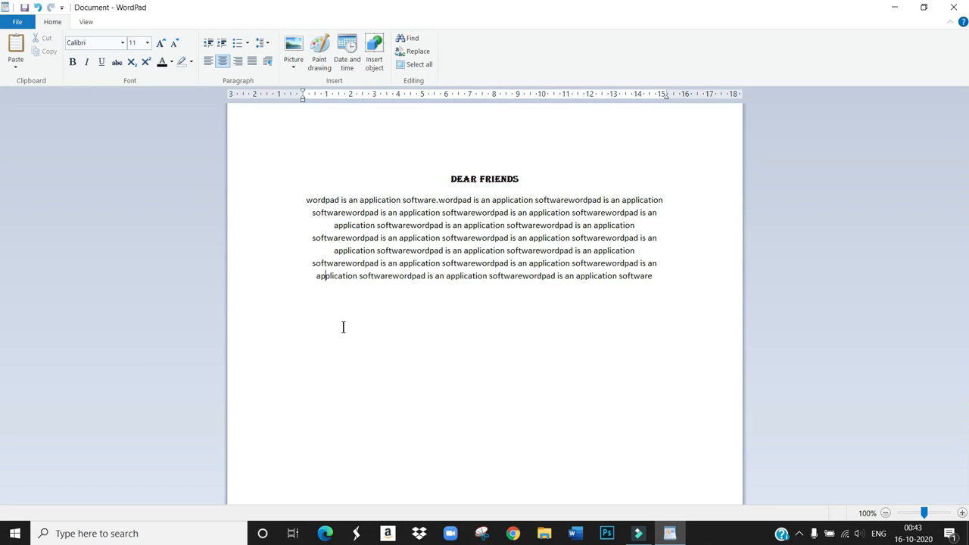